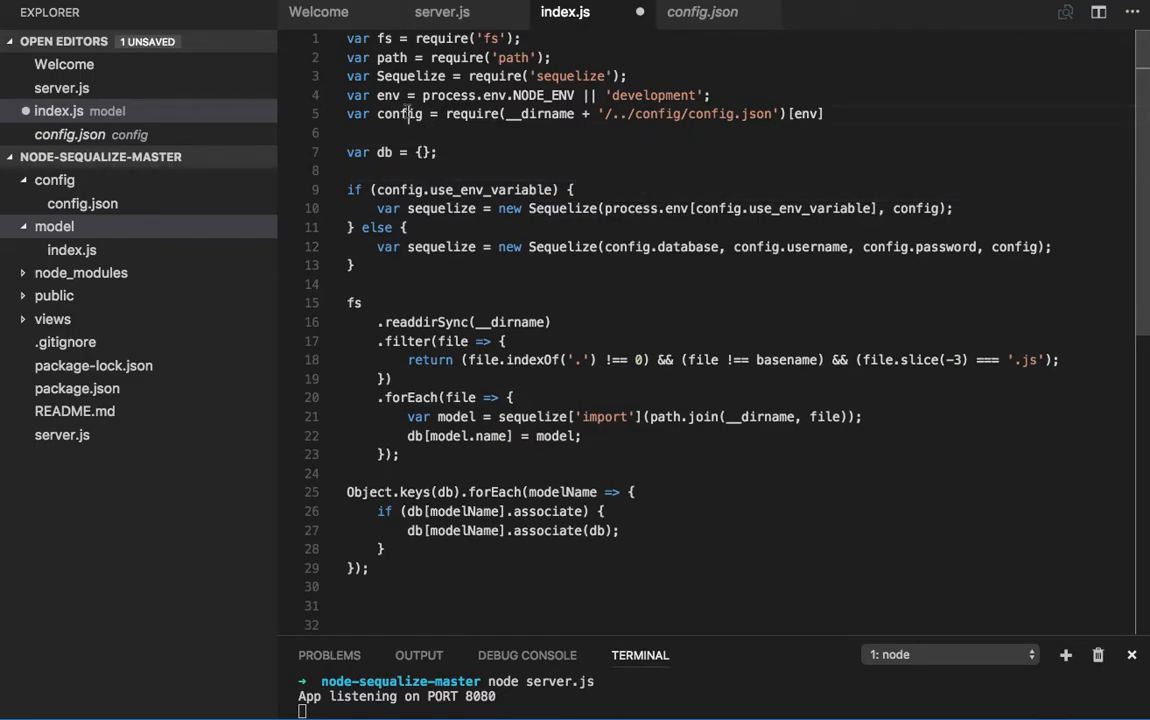
- Highlight the model-loading code, add an empty persons.js to the model folder, and return to index.js
{"action": "double_click", "coordinate": [400, 113]}
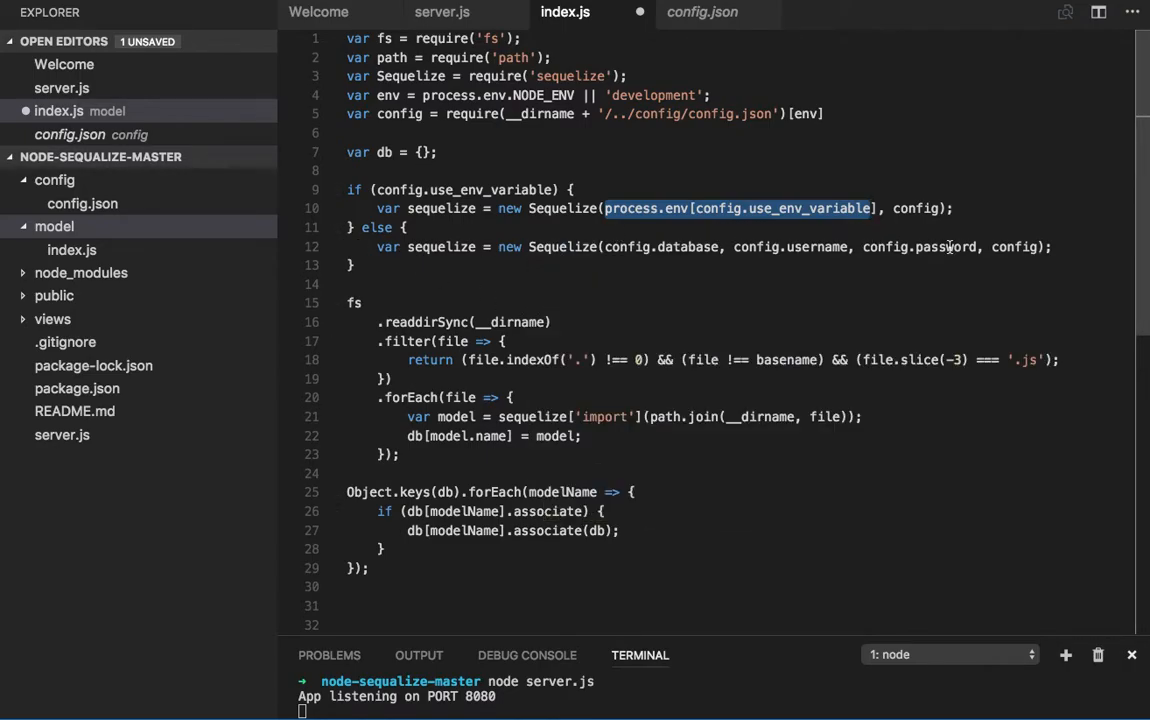
{"action": "mouse_move", "coordinate": [820, 309]}
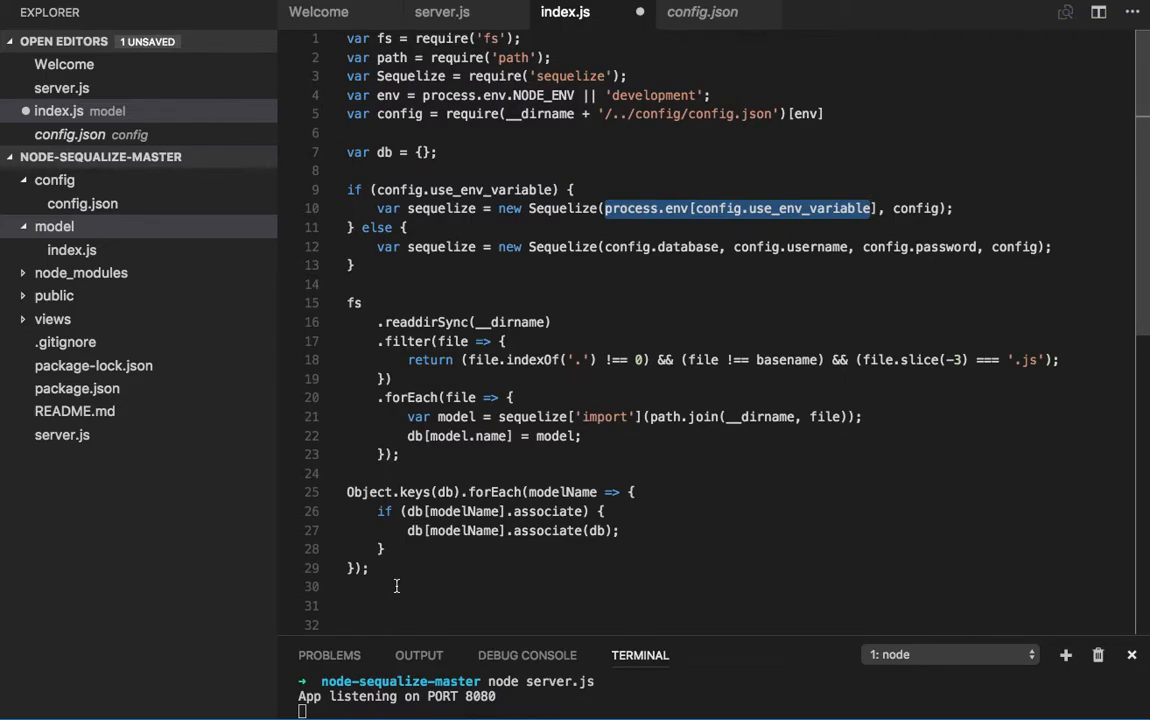
{"action": "left_click_drag", "start_coordinate": [362, 303], "coordinate": [369, 568]}
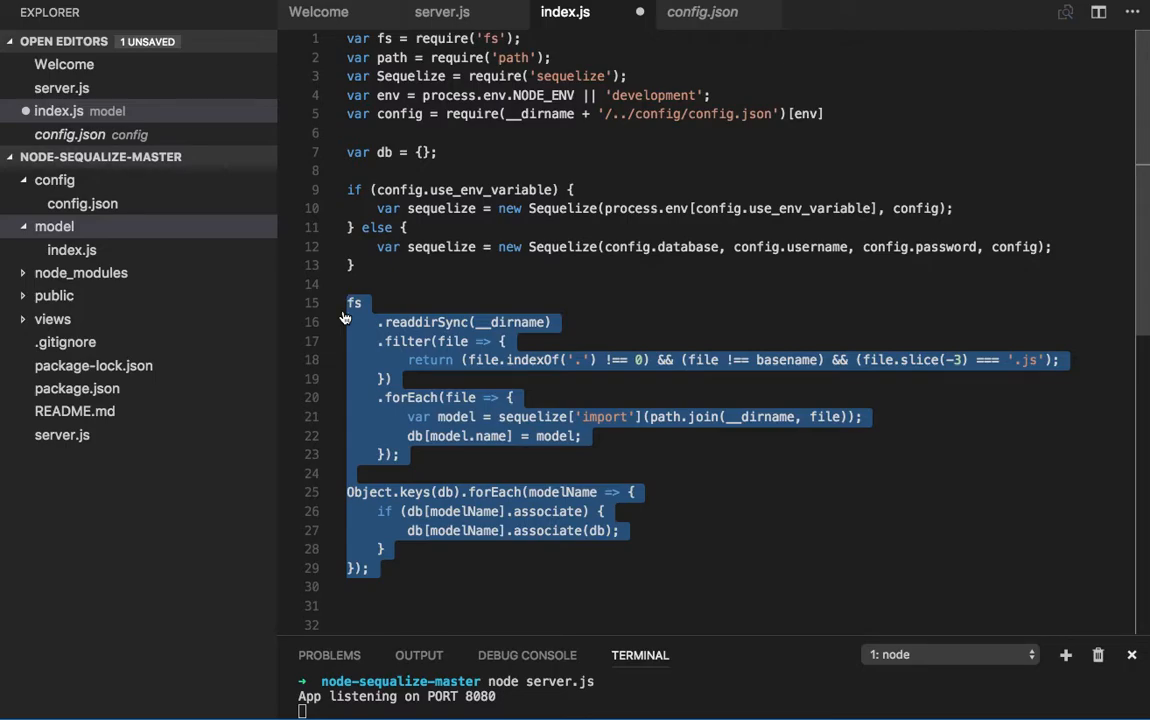
{"action": "mouse_move", "coordinate": [267, 298]}
{"action": "type", "text": "PER"}
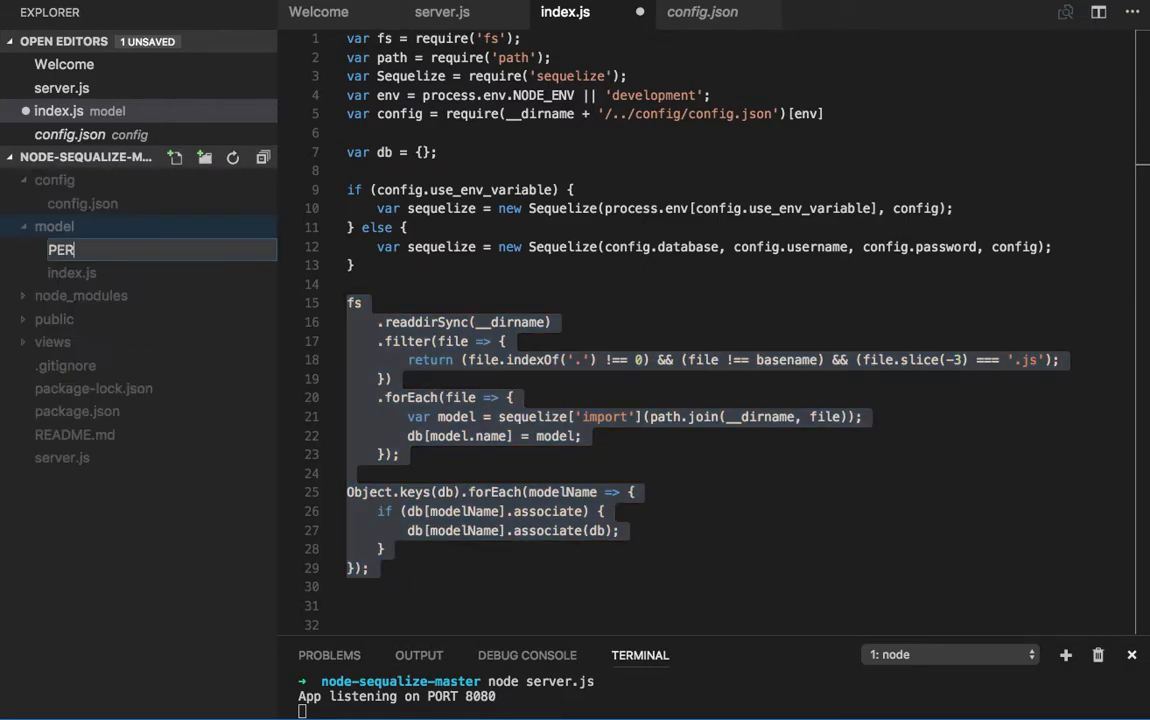
{"action": "type", "text": "SONS"}
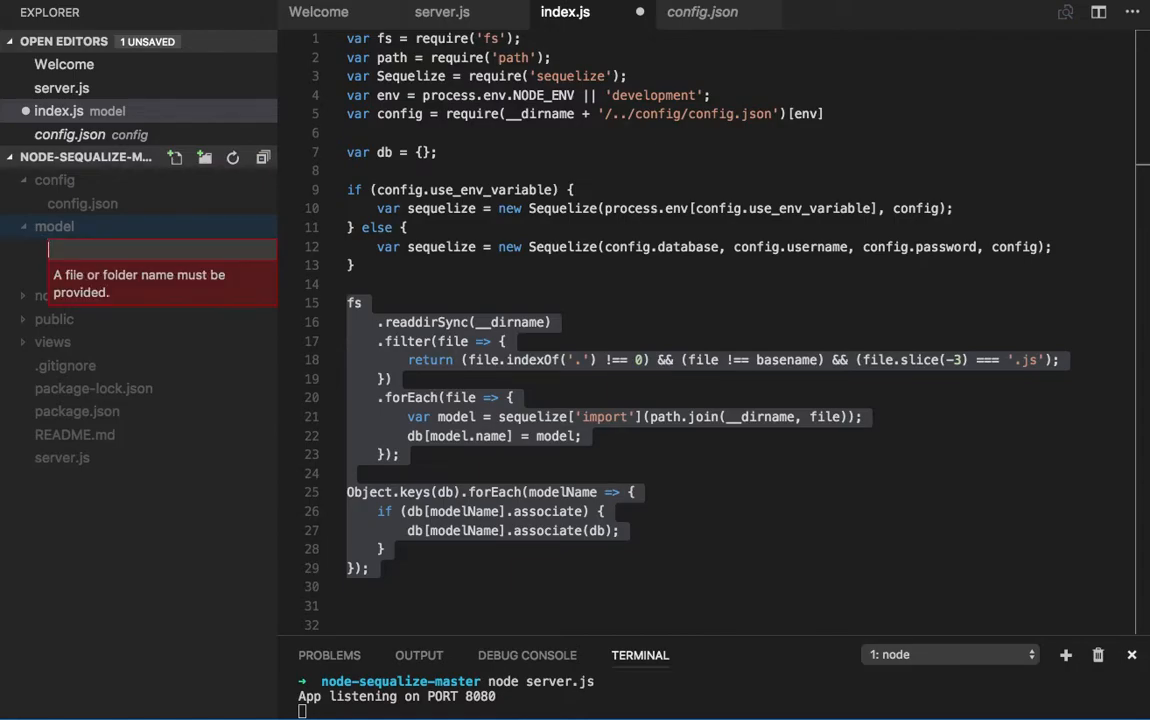
{"action": "type", "text": "person"}
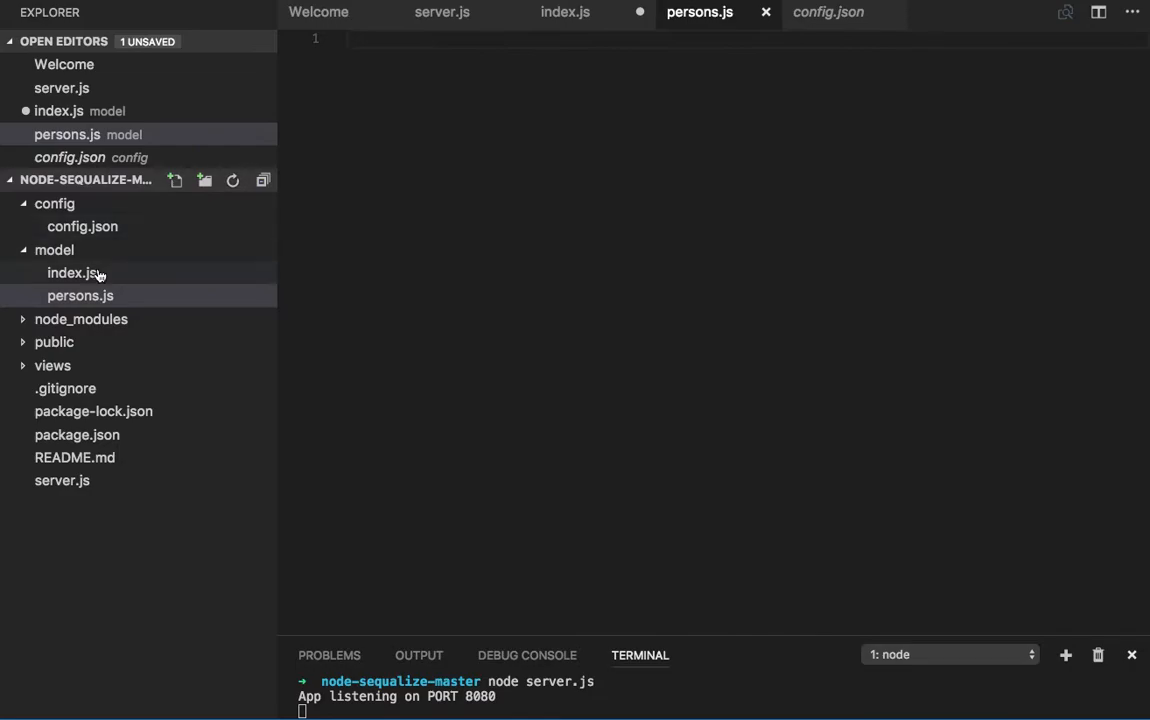
{"action": "left_click", "coordinate": [71, 272]}
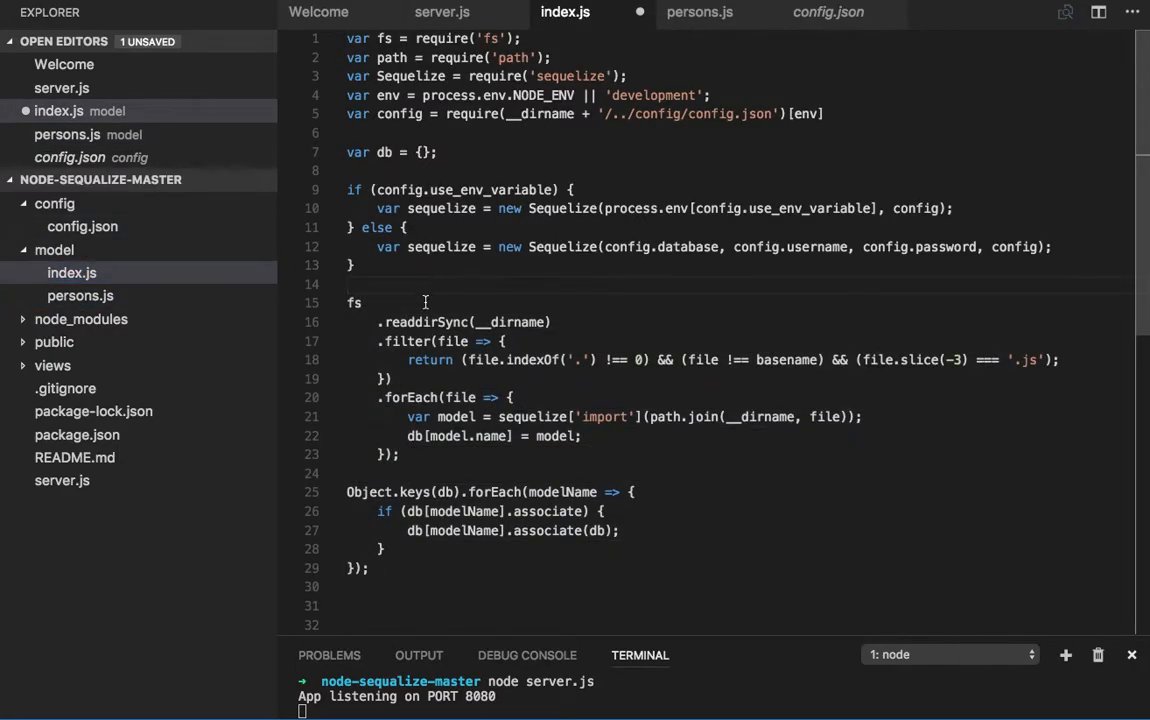
- Highlight the fs readdirSync, filter and forEach chain in index.js while explaining it
{"action": "double_click", "coordinate": [422, 322]}
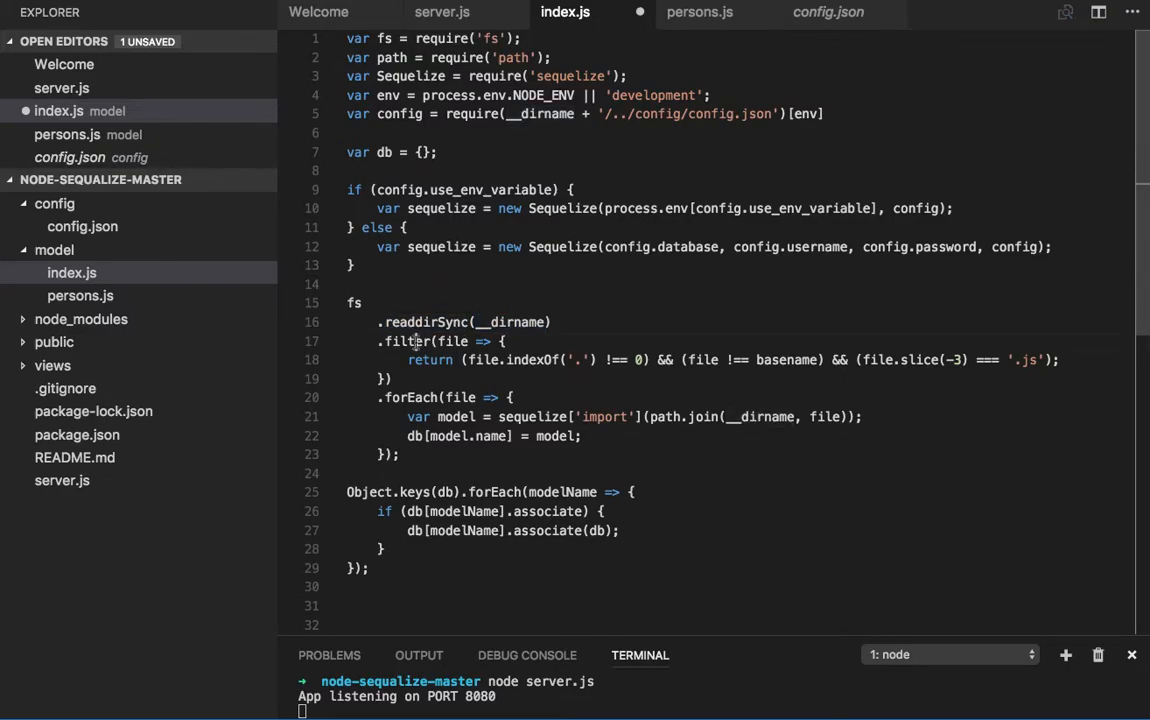
{"action": "double_click", "coordinate": [406, 341]}
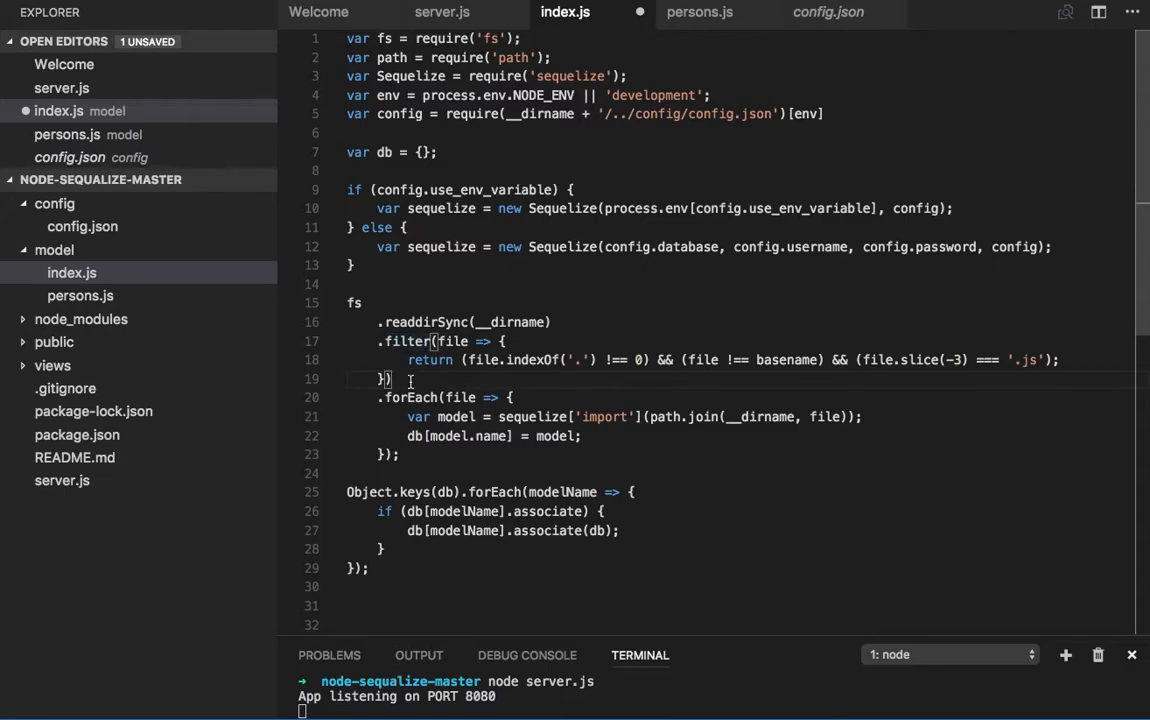
{"action": "left_click_drag", "start_coordinate": [377, 322], "coordinate": [392, 379]}
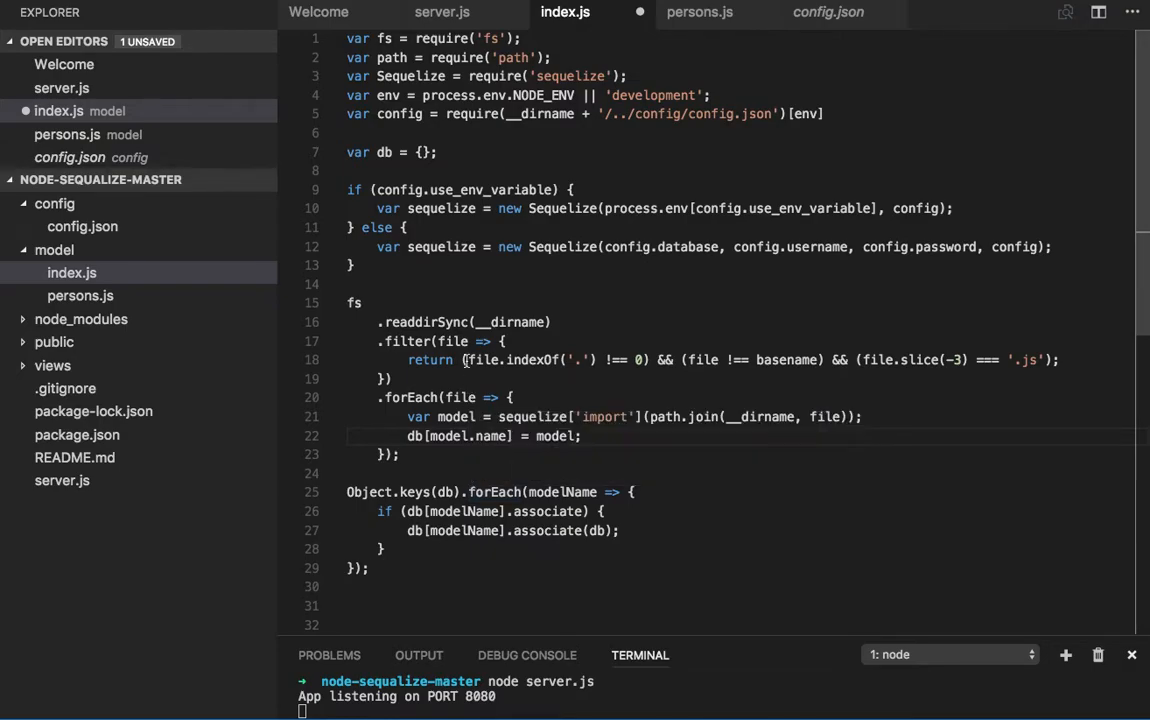
{"action": "mouse_move", "coordinate": [547, 424]}
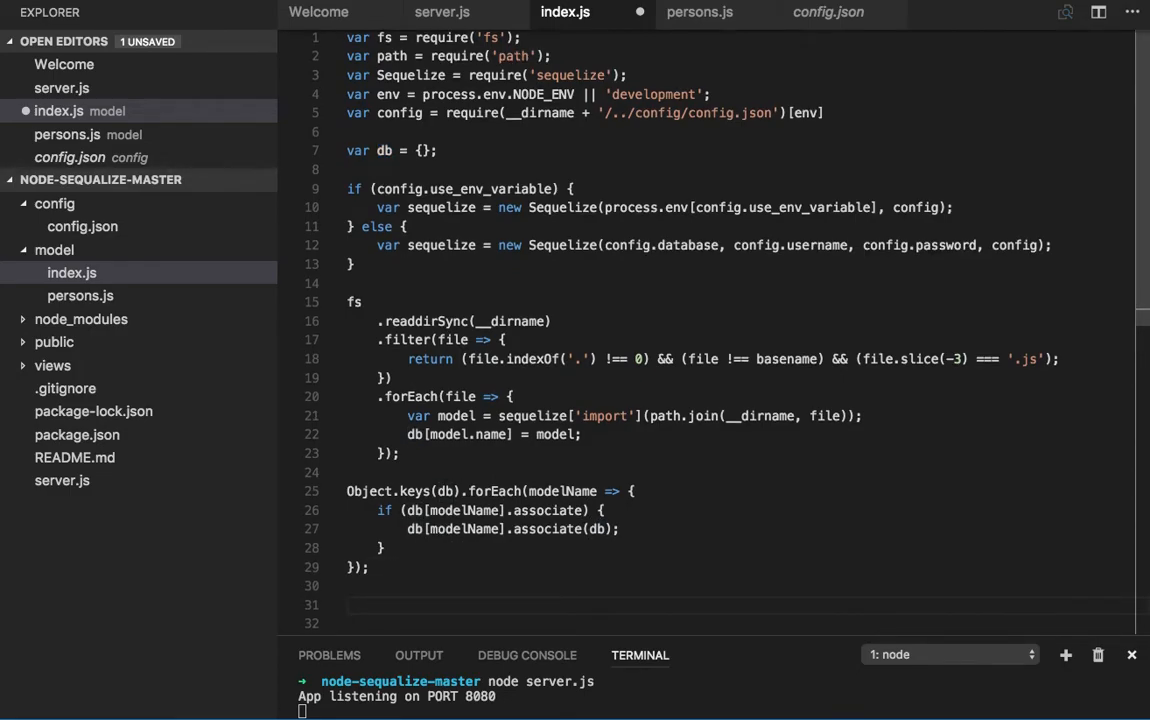
- Append db.sequelize = sequelize, db.Sequelize = Sequelize and module.exports = db to index.js
{"action": "type", "text": "db.squ"}
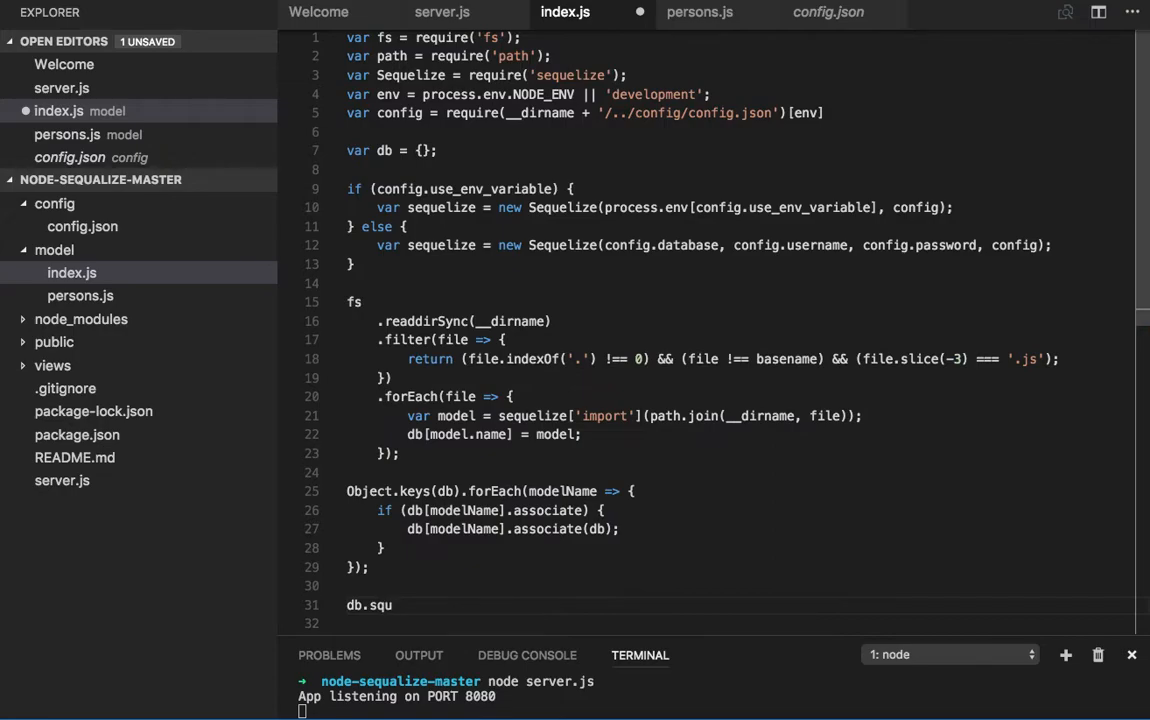
{"action": "type", "text": "equelize ="}
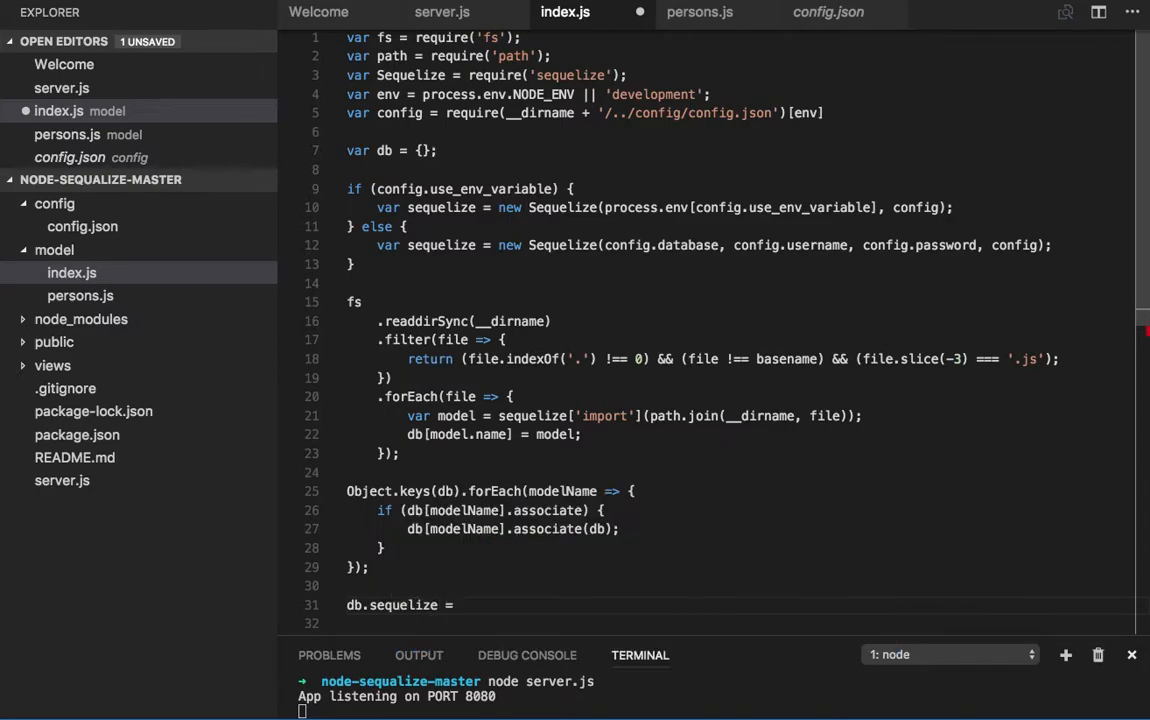
{"action": "double_click", "coordinate": [404, 605]}
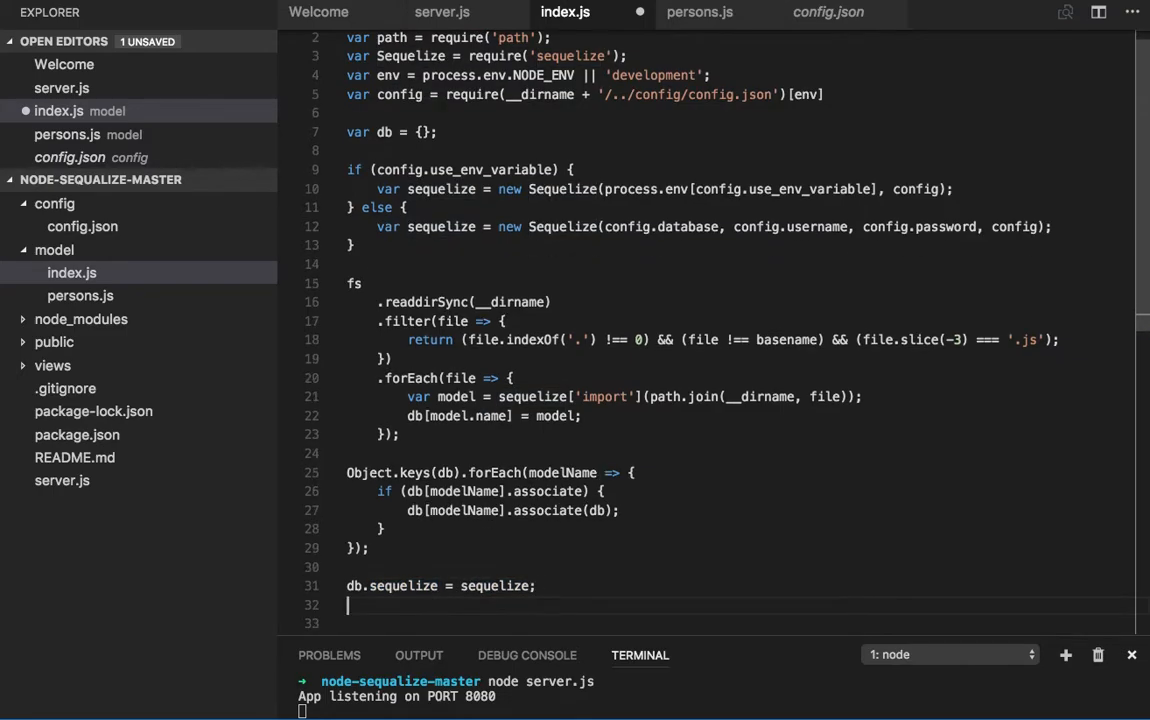
{"action": "type", "text": "sequelize"}
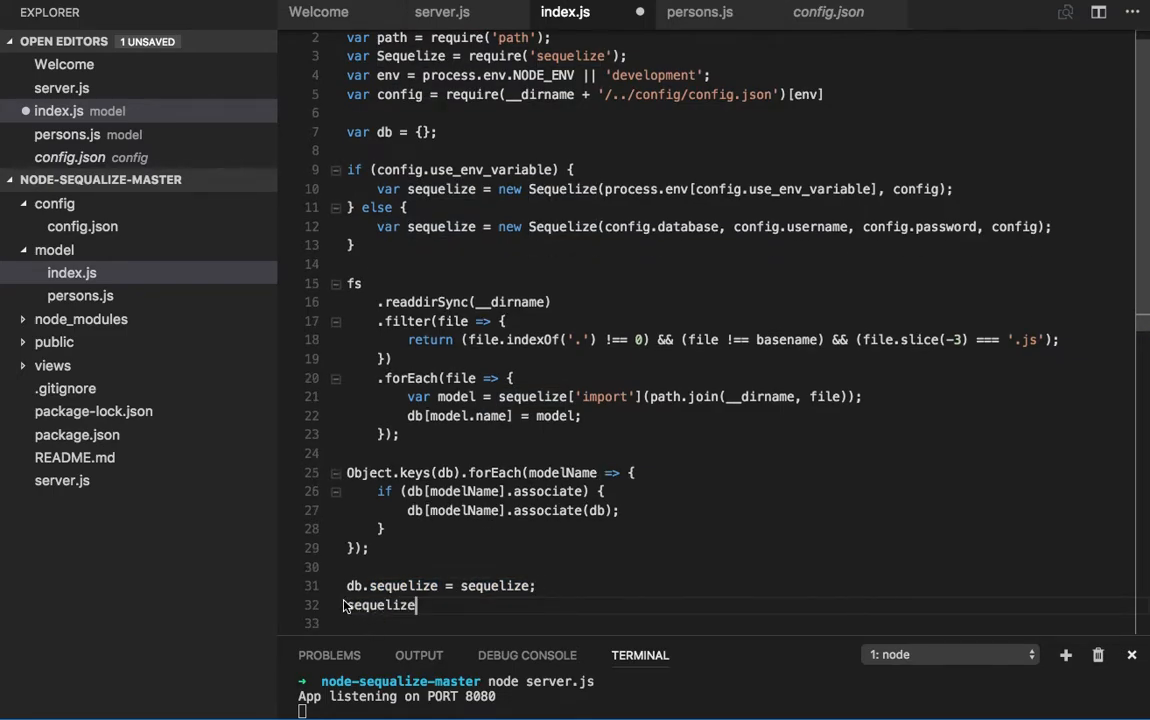
{"action": "type", "text": "db.S"}
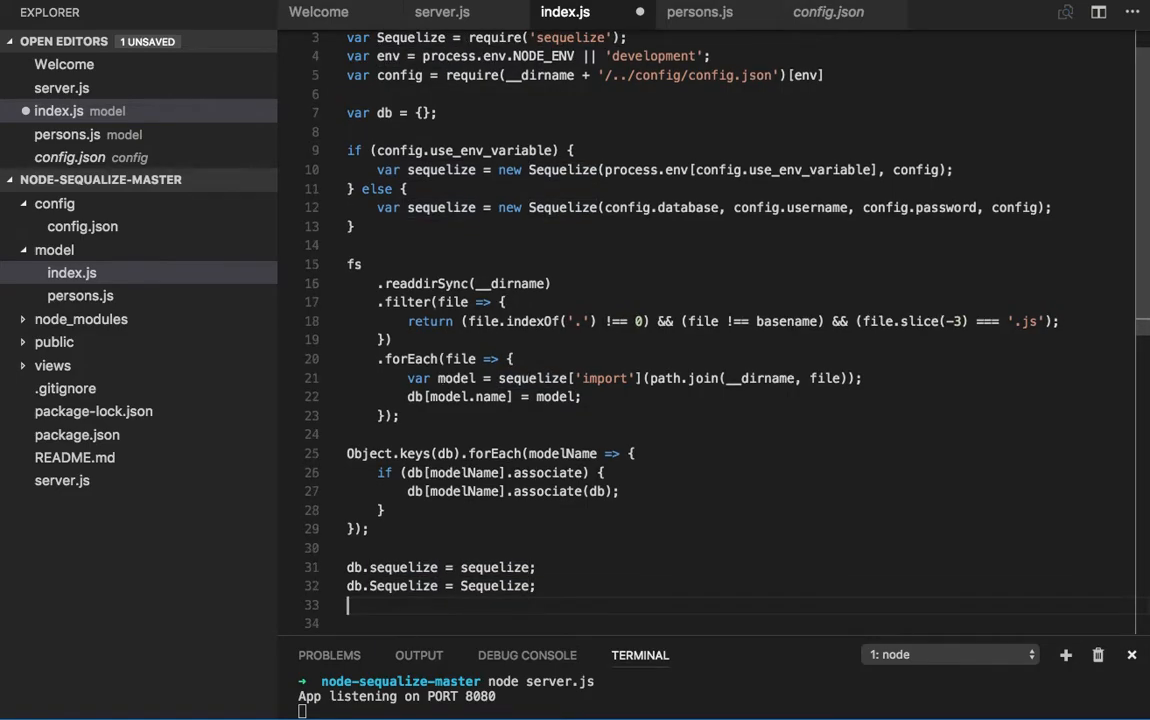
{"action": "type", "text": "module.exports ="}
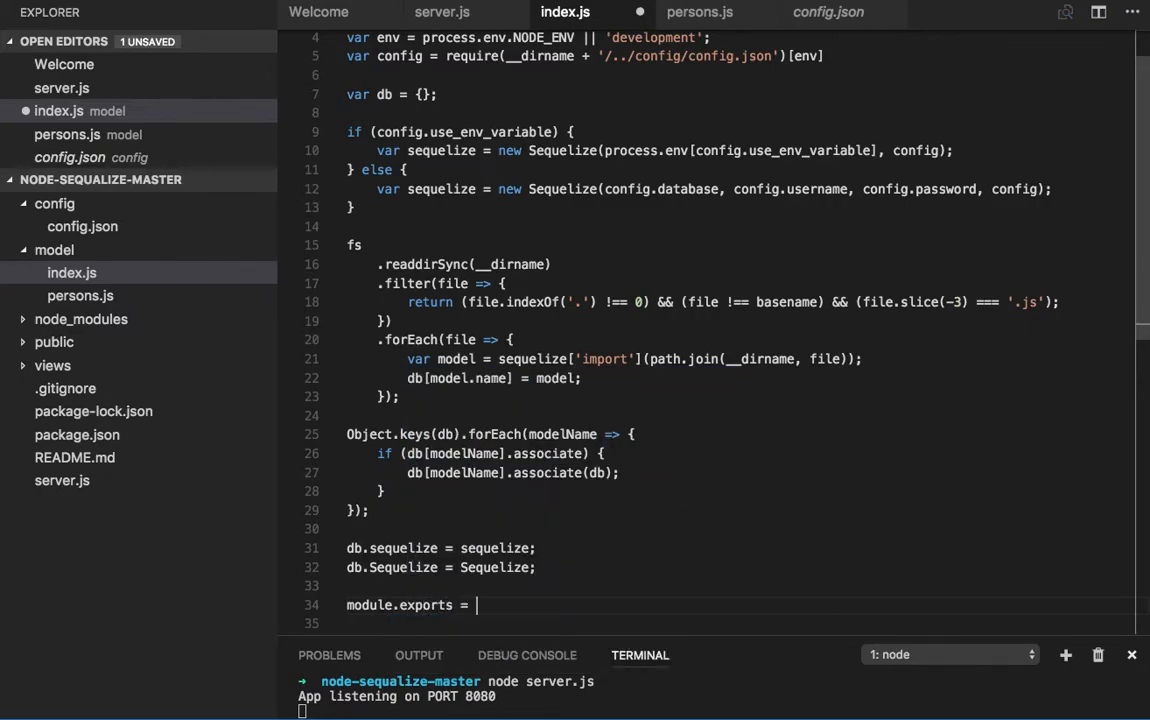
{"action": "type", "text": "db;"}
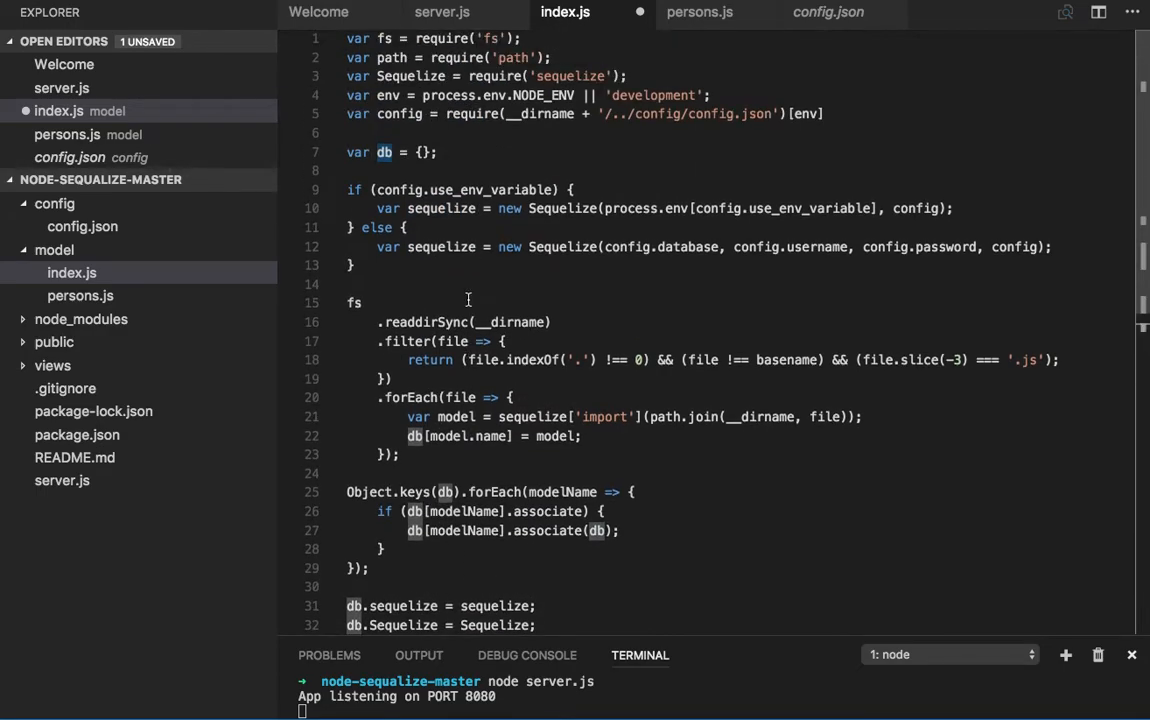
{"action": "mouse_move", "coordinate": [592, 232]}
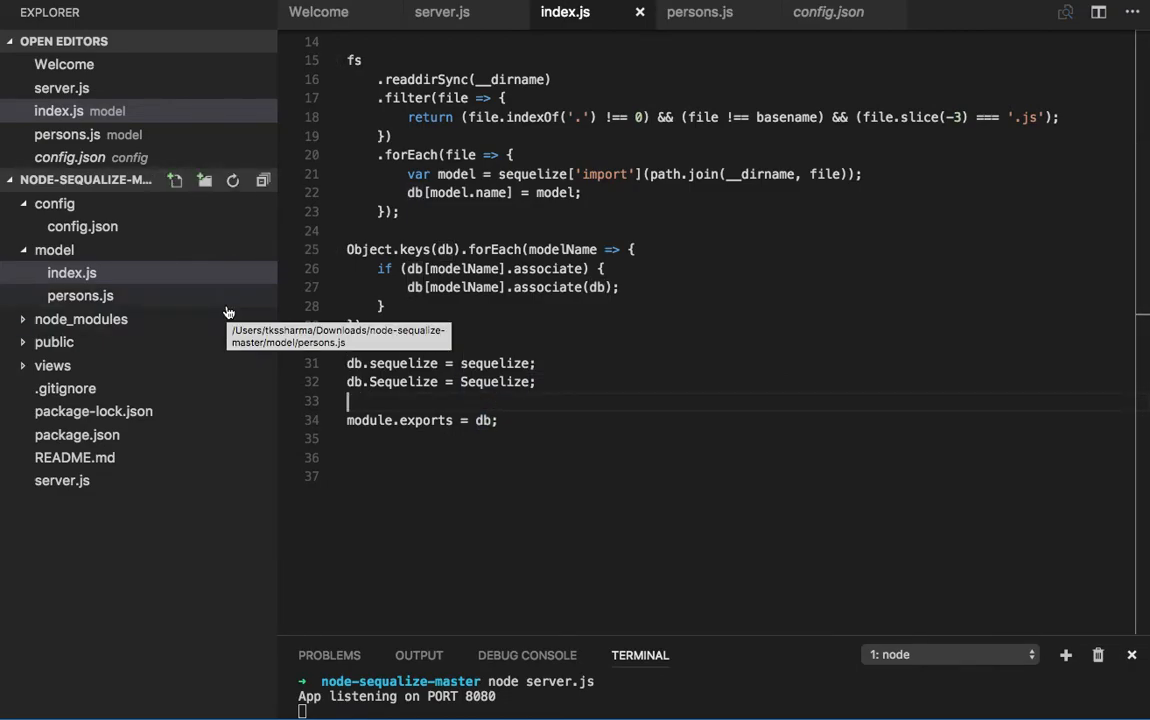
{"action": "mouse_move", "coordinate": [70, 341]}
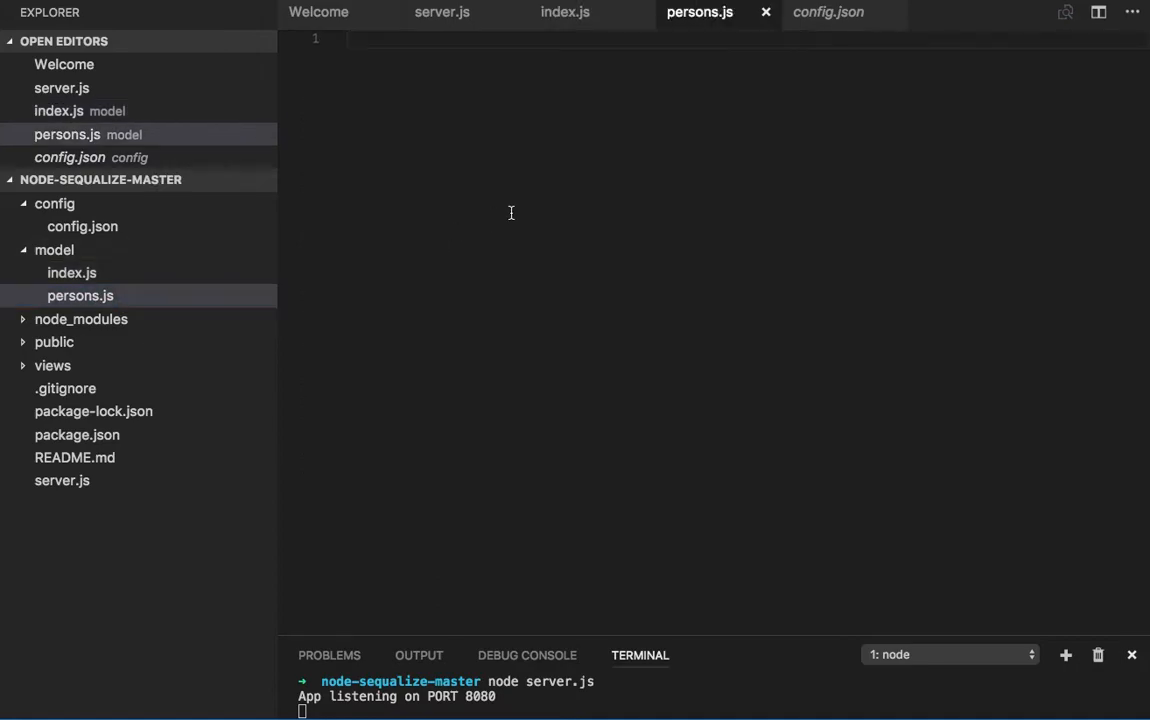
- Make persons.js export a function taking sequalize and DataTypes parameters
{"action": "type", "text": "modulke"}
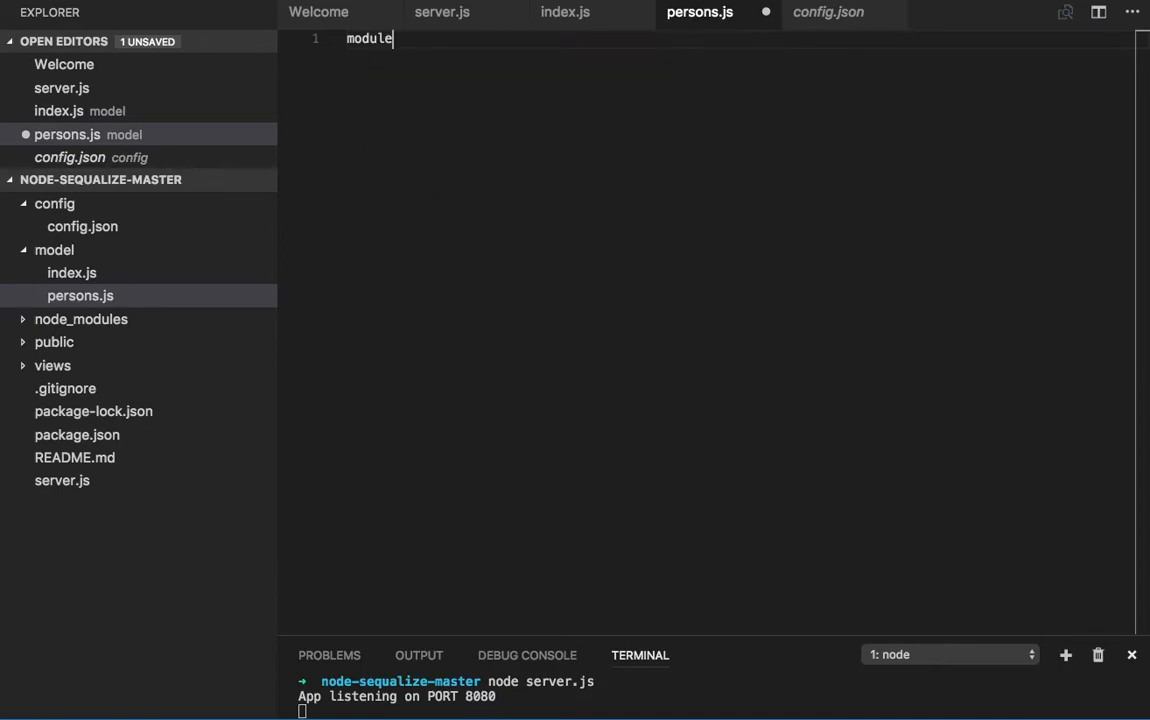
{"action": "type", "text": ".export"}
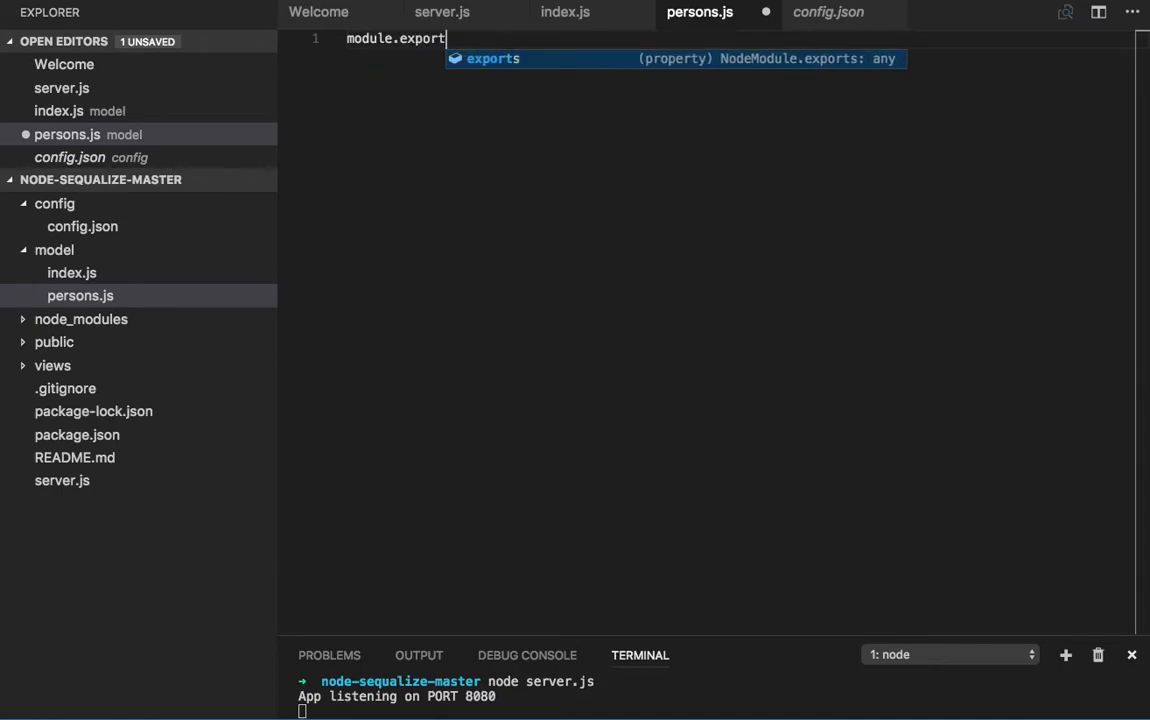
{"action": "type", "text": "s ="}
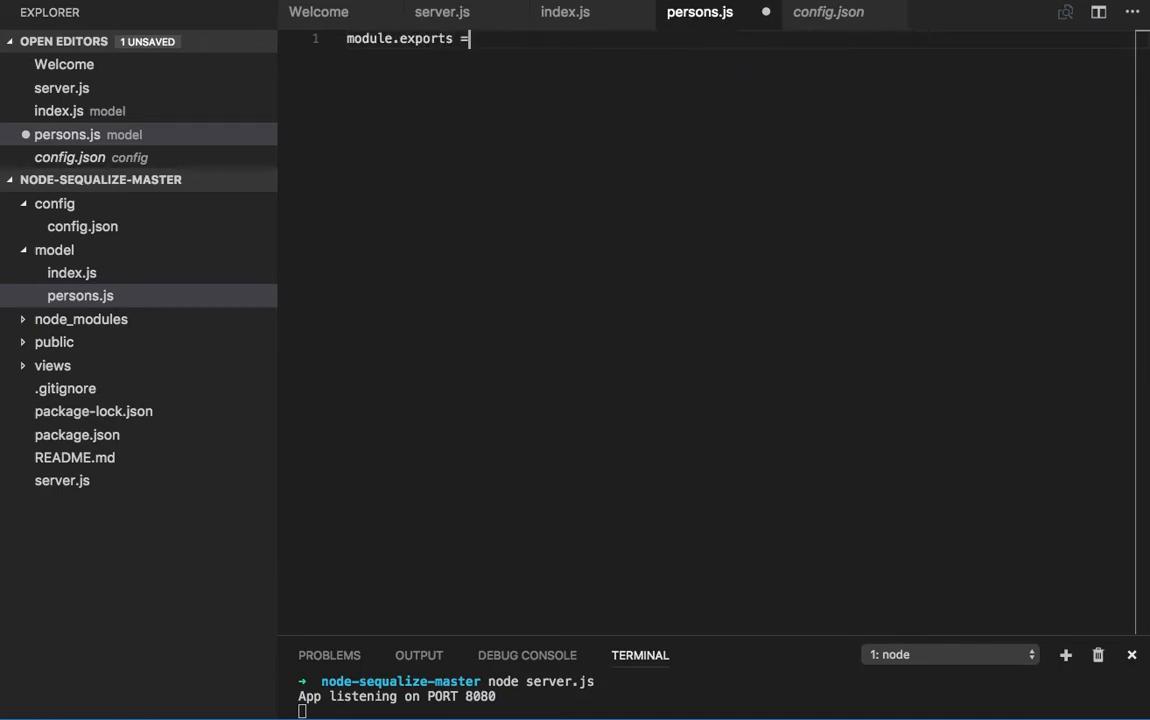
{"action": "type", "text": "function("}
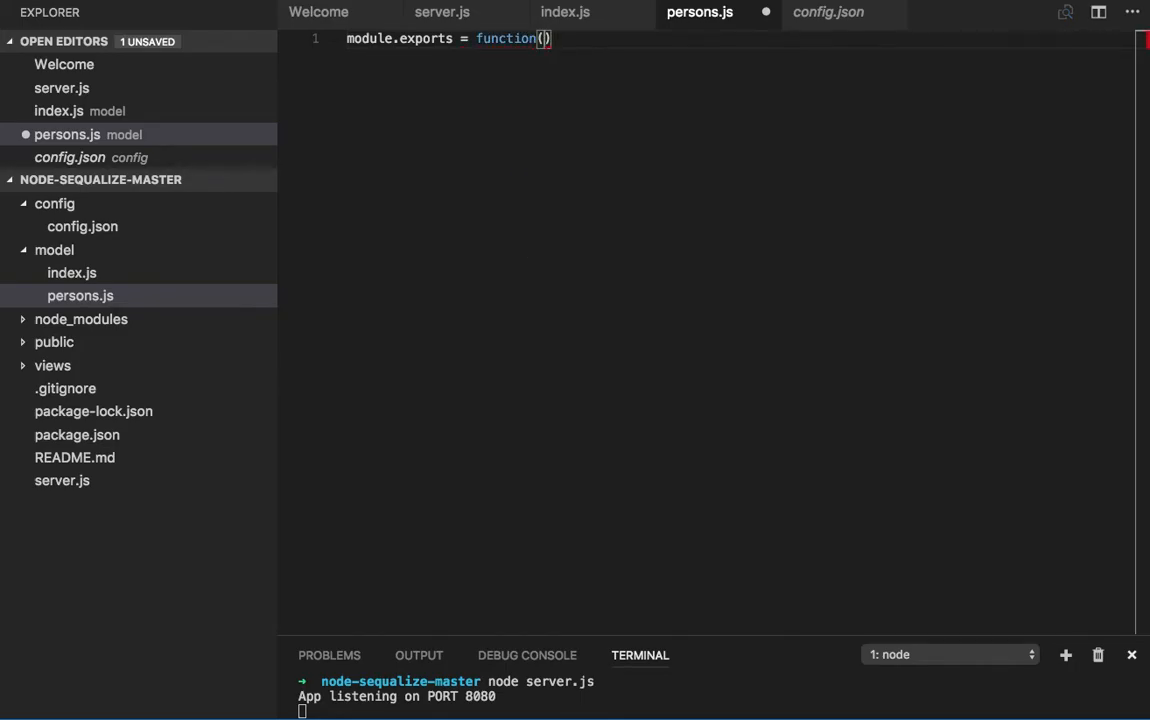
{"action": "type", "text": "sequalize"}
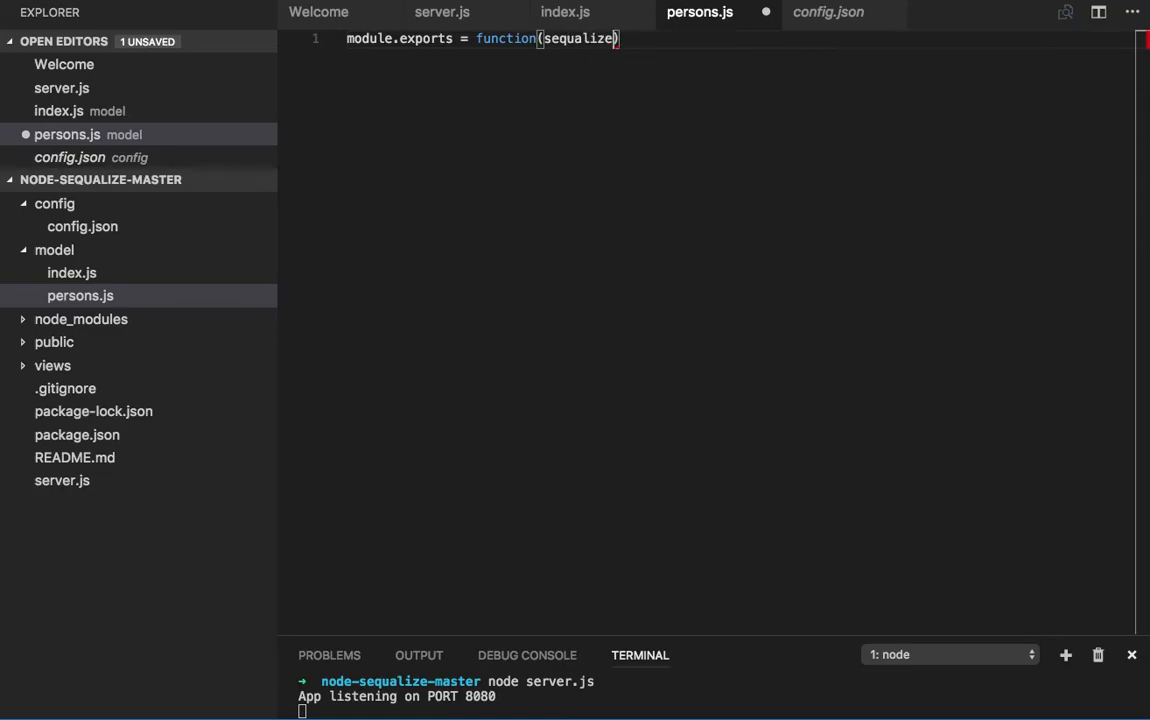
{"action": "type", "text": ",Sequelize"}
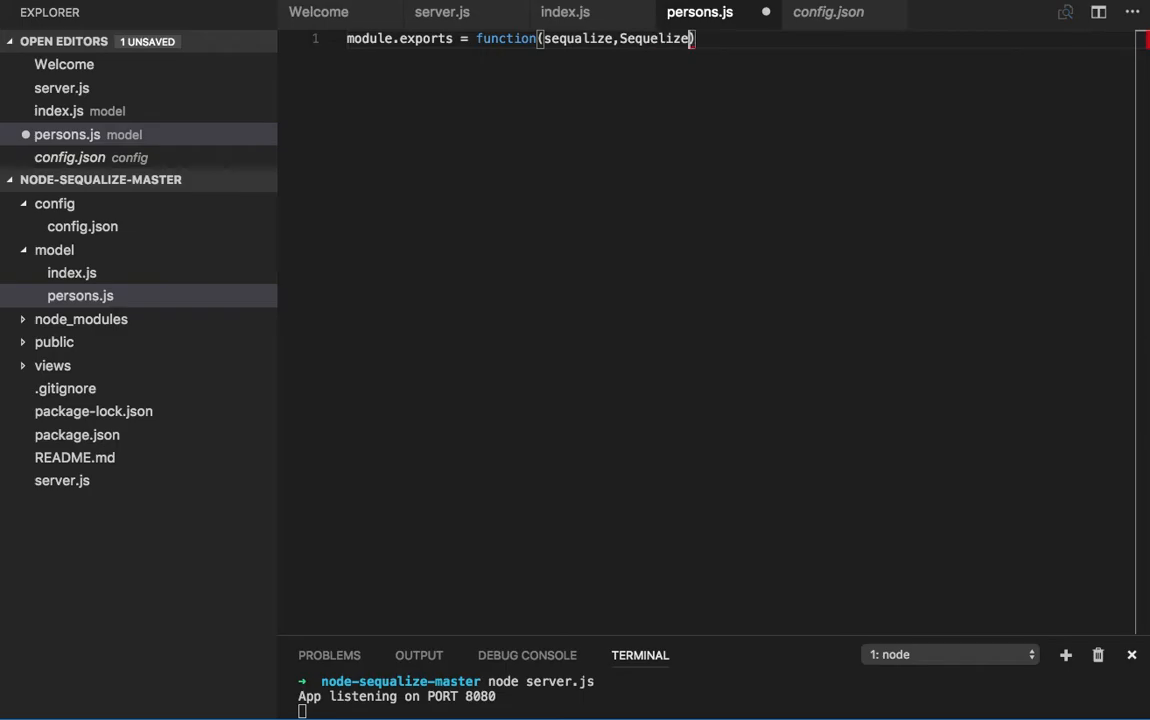
{"action": "type", "text": "{"}
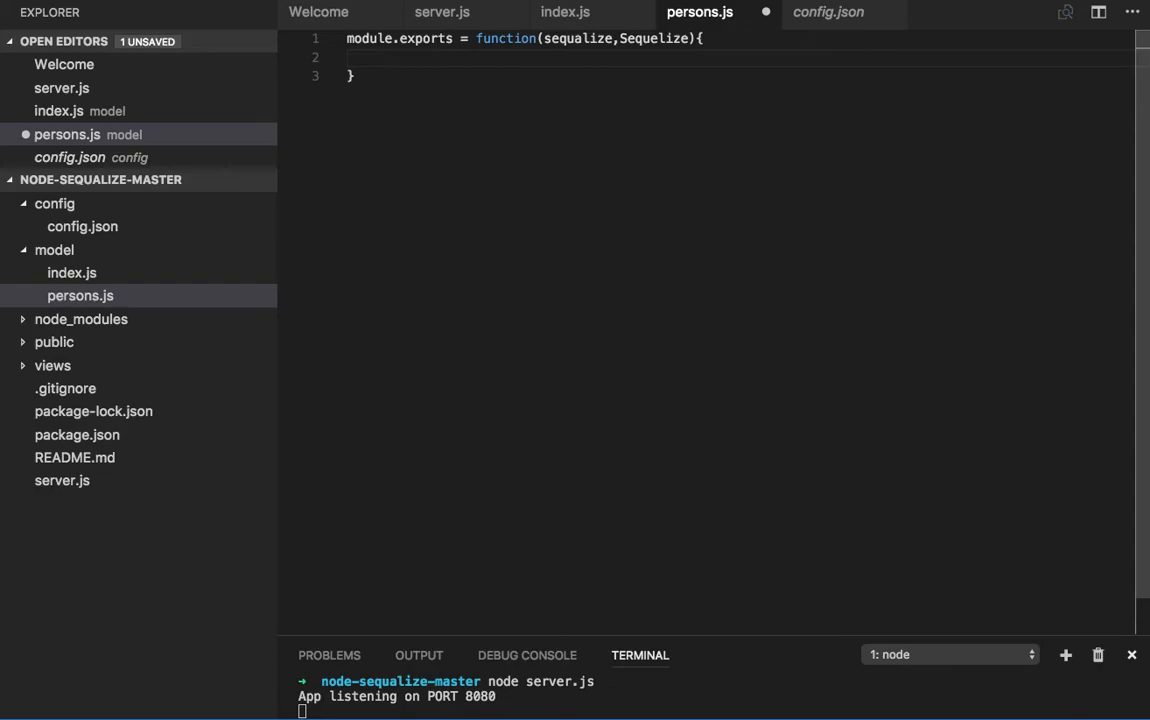
{"action": "double_click", "coordinate": [653, 38]}
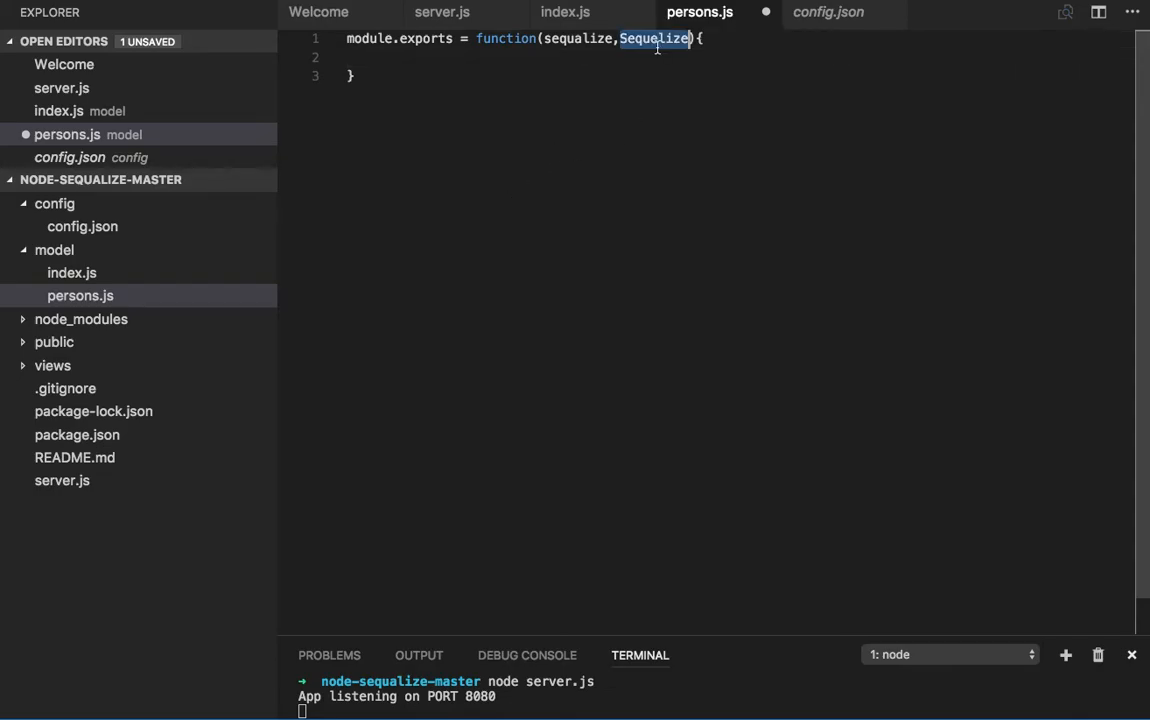
{"action": "type", "text": "Data"}
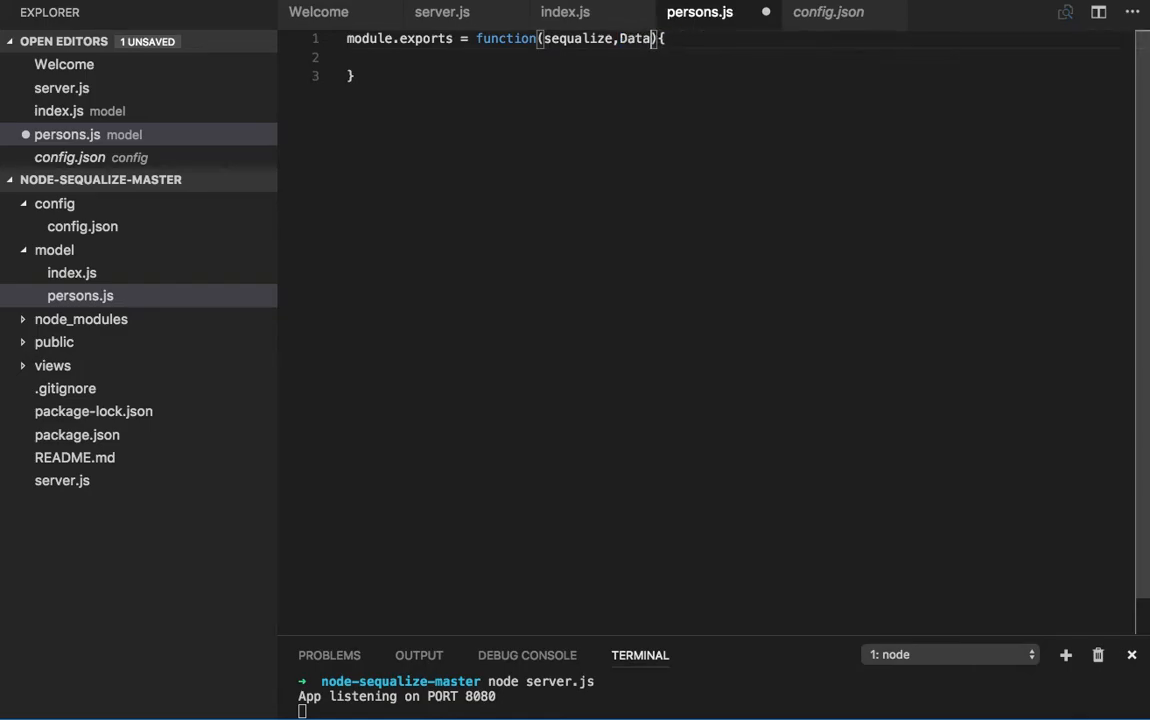
{"action": "type", "text": "Types"}
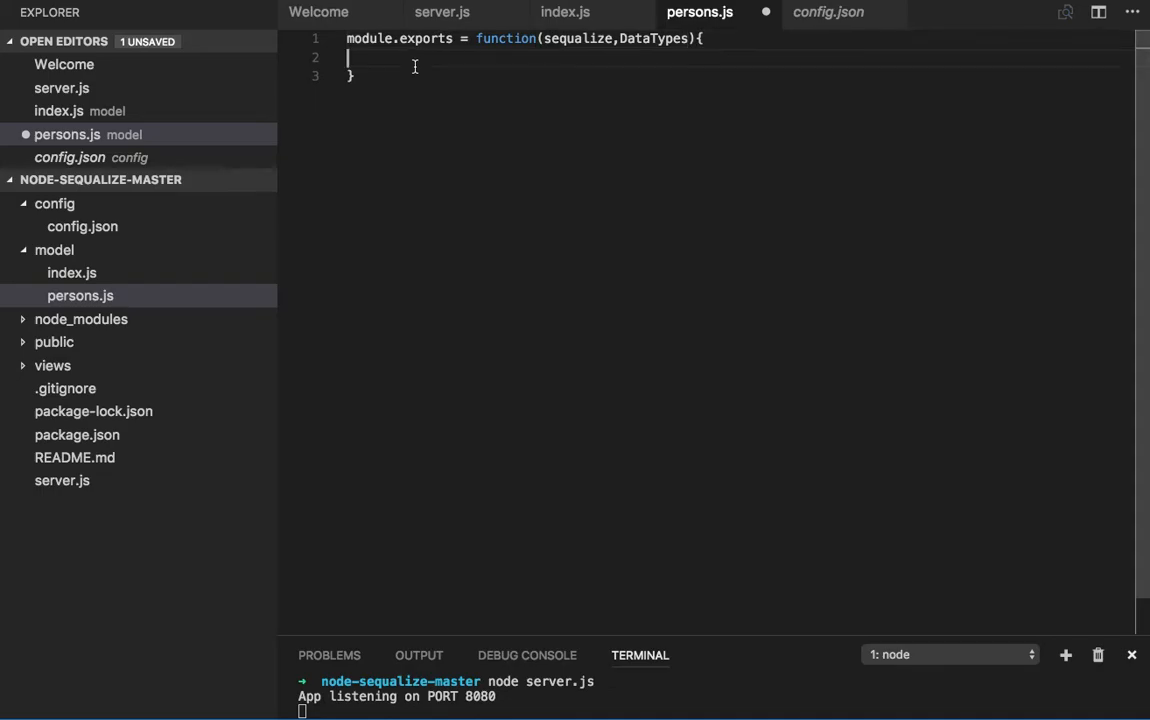
- Inside the function, define var Person = sequalize.define('person', { }) with an empty attribute block
{"action": "key", "text": "Enter"}
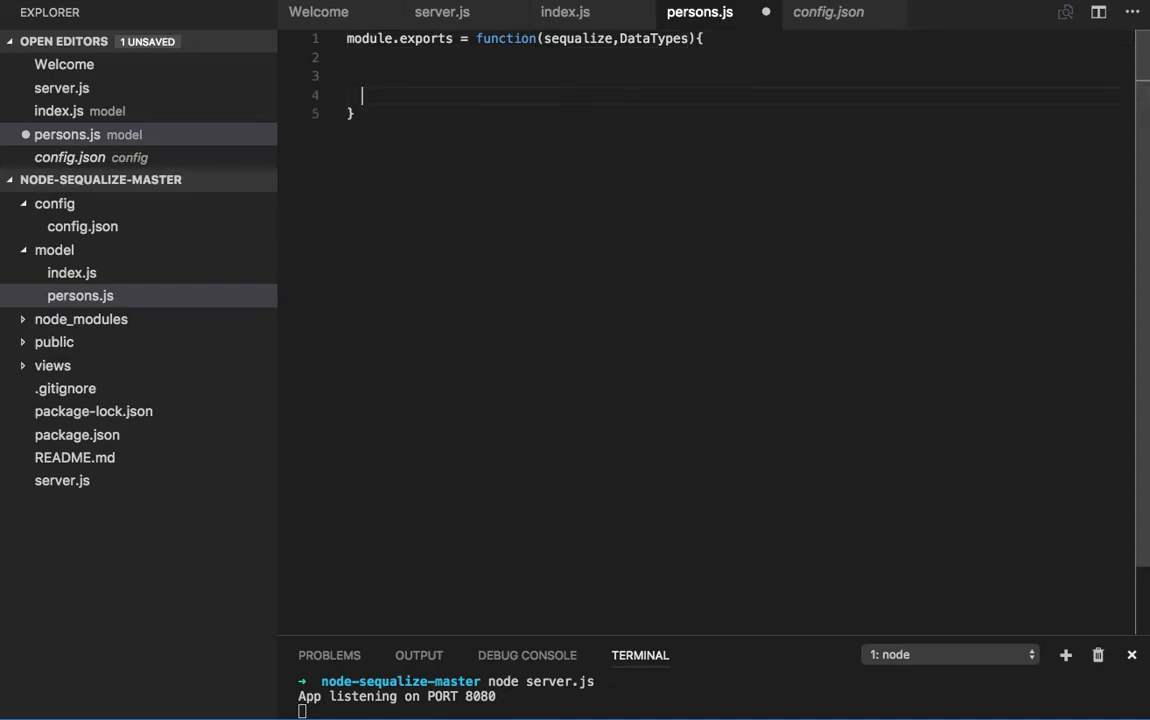
{"action": "type", "text": "var per"}
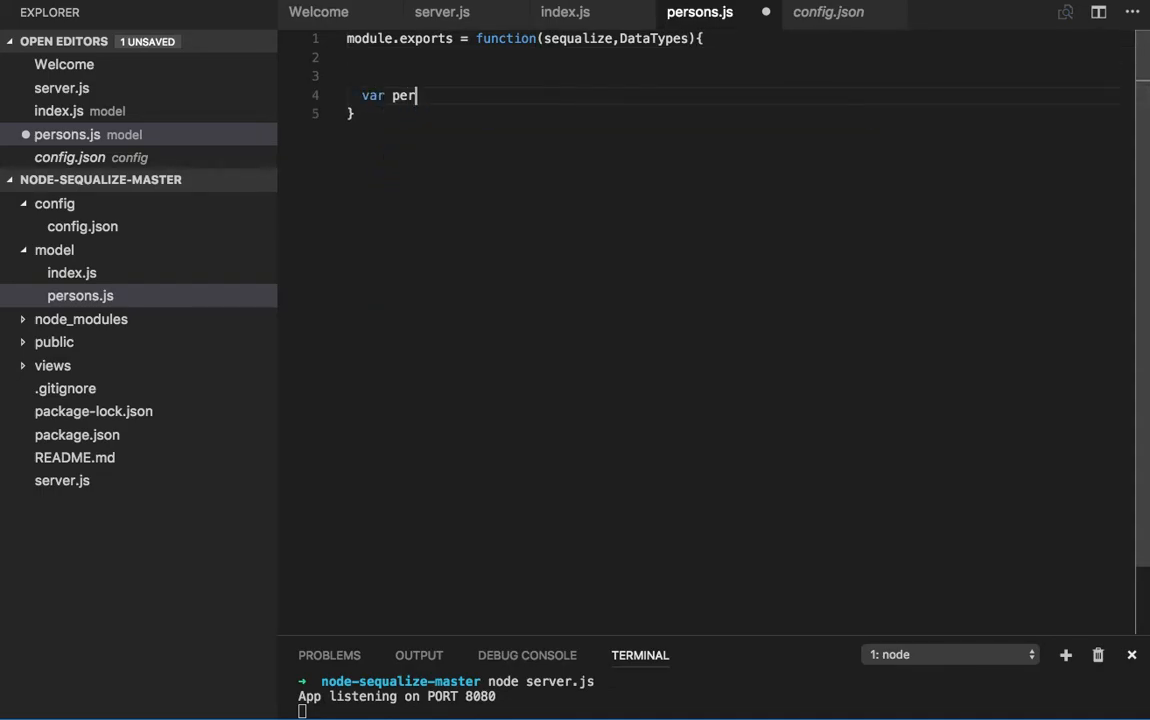
{"action": "type", "text": "son ="}
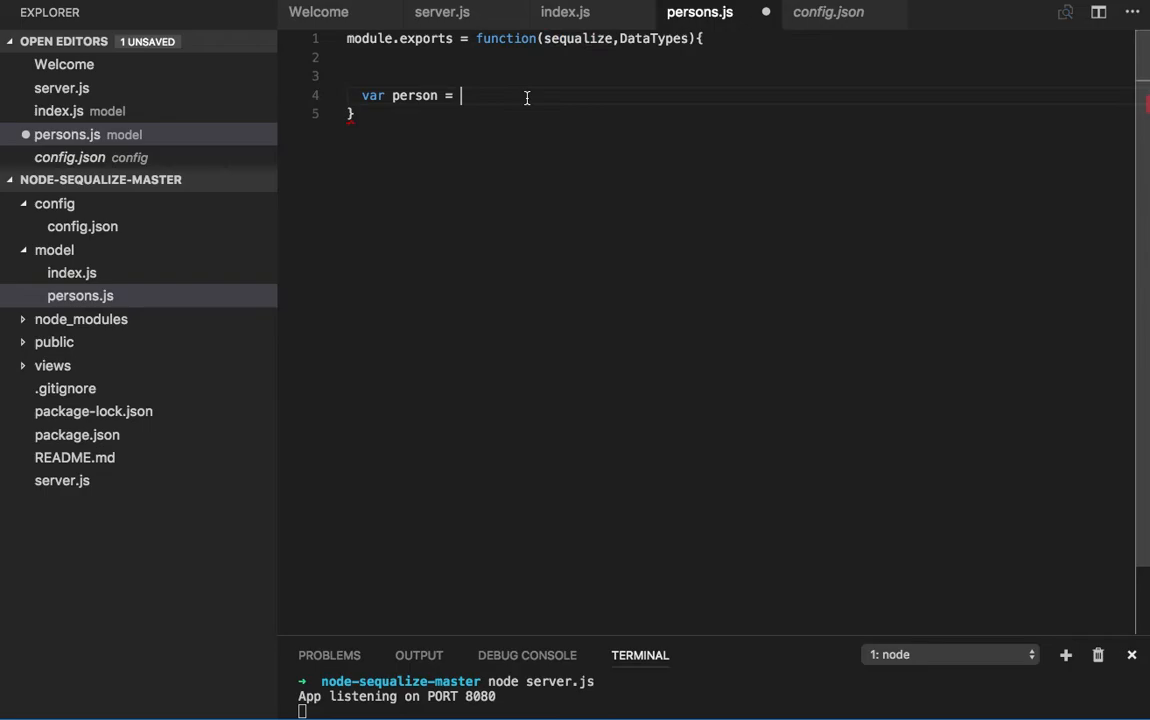
{"action": "type", "text": "sequalize."}
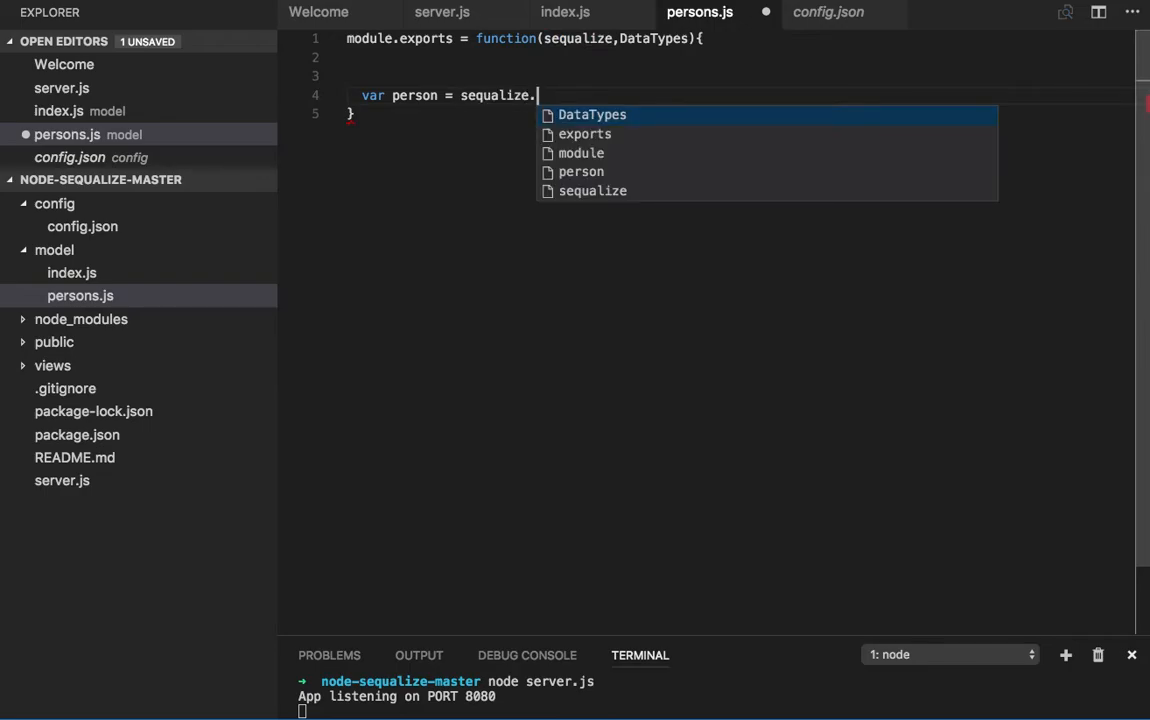
{"action": "type", "text": "define"}
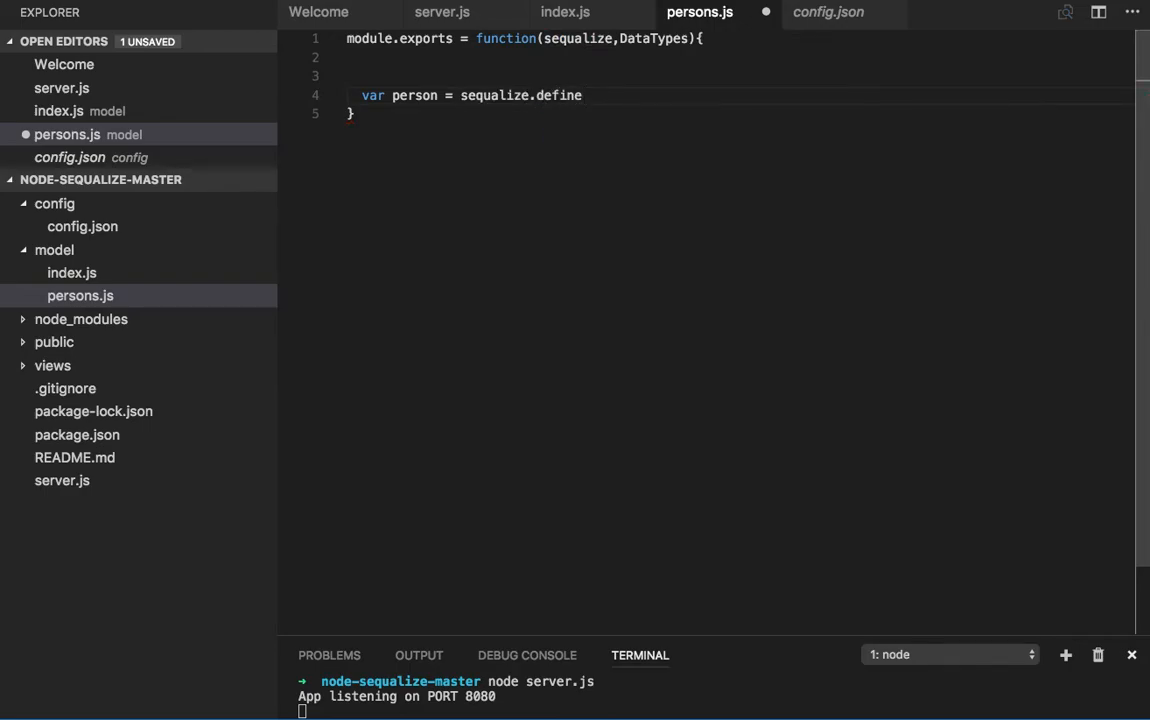
{"action": "type", "text": "()"}
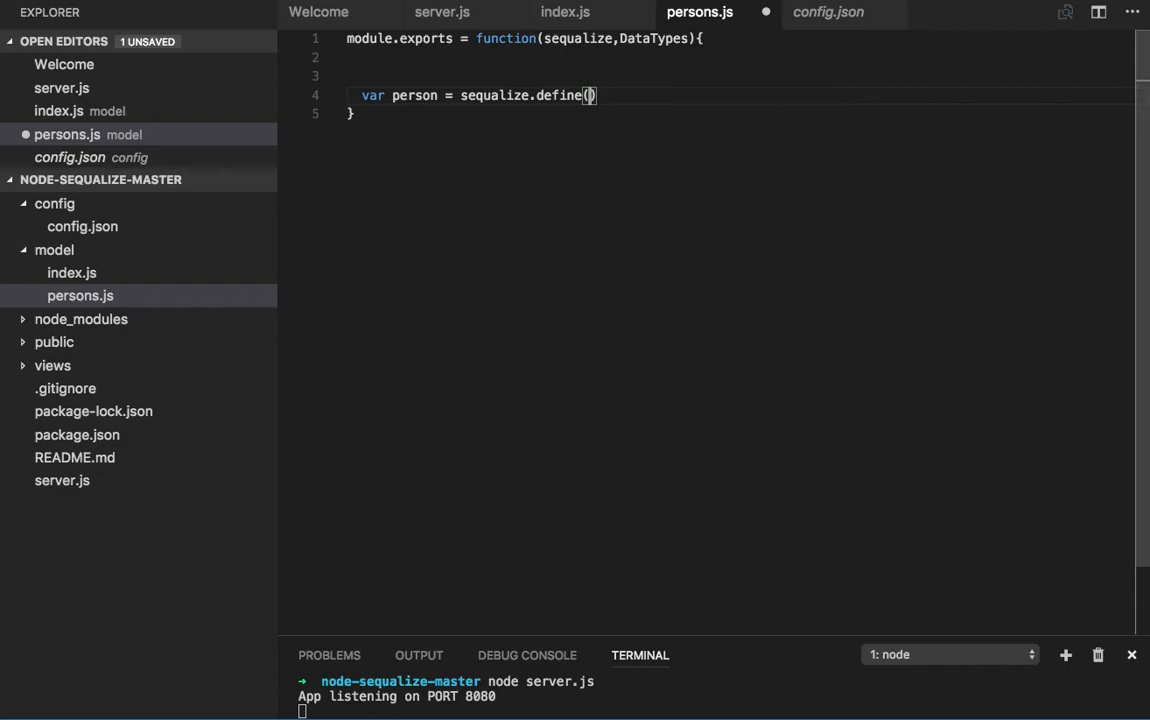
{"action": "type", "text": "''"}
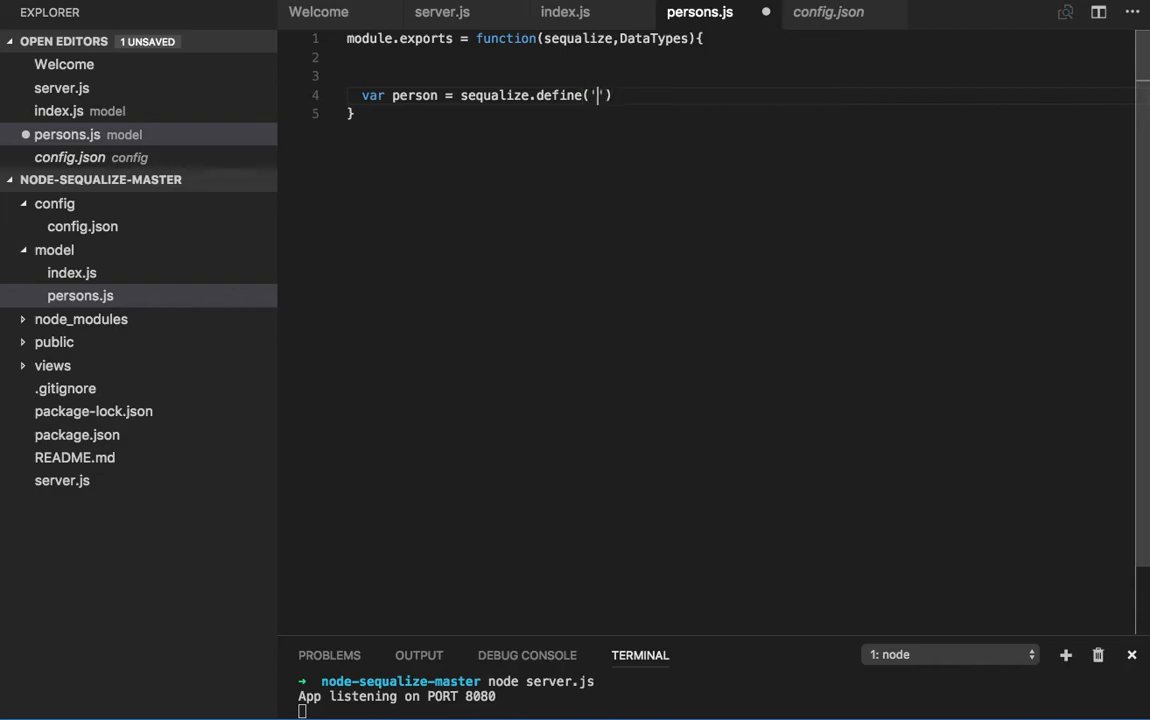
{"action": "type", "text": "person"}
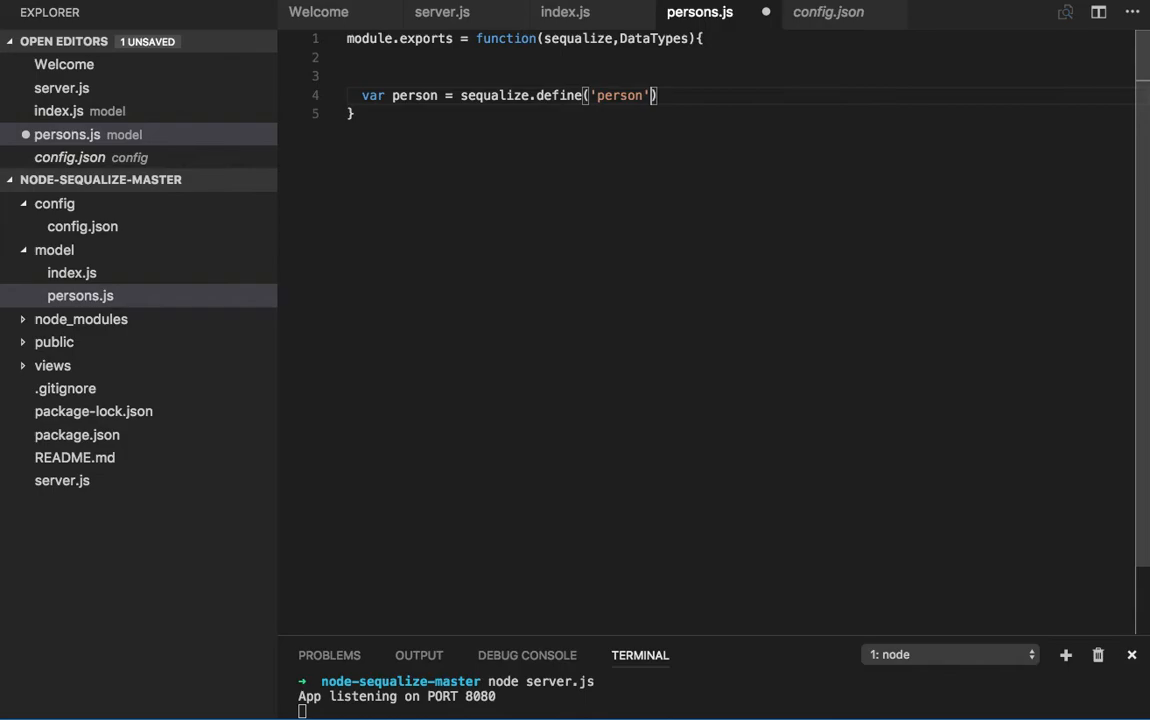
{"action": "type", "text": ", {"}
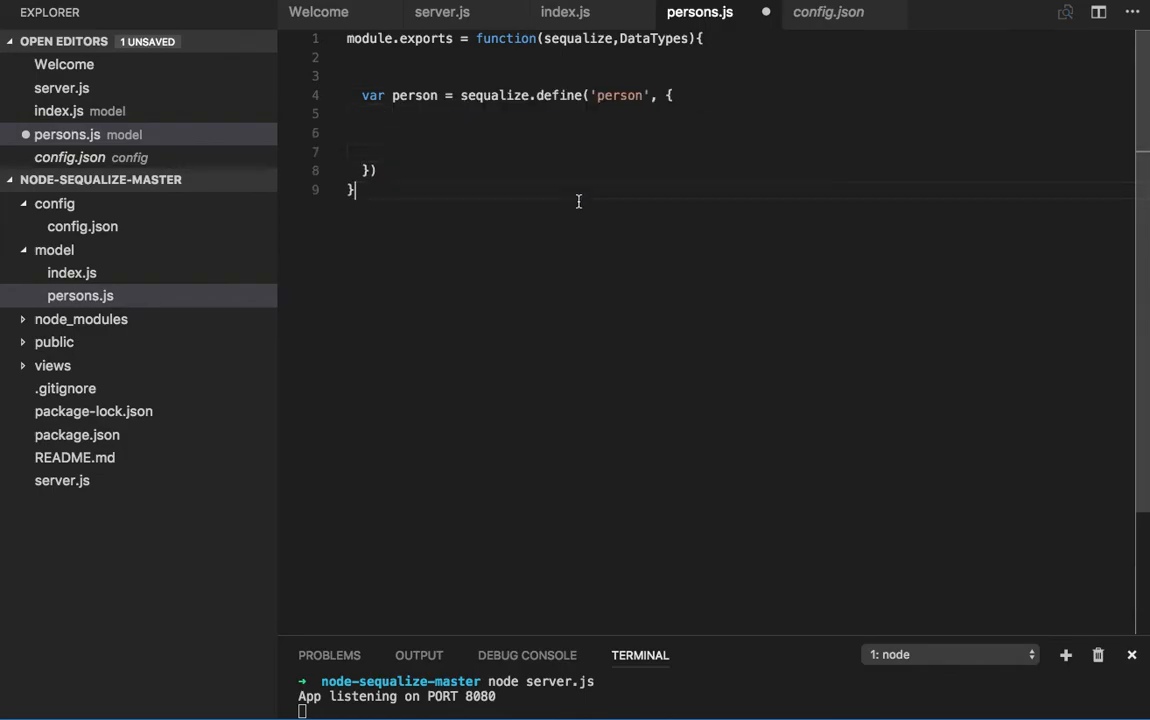
{"action": "left_click", "coordinate": [456, 133]}
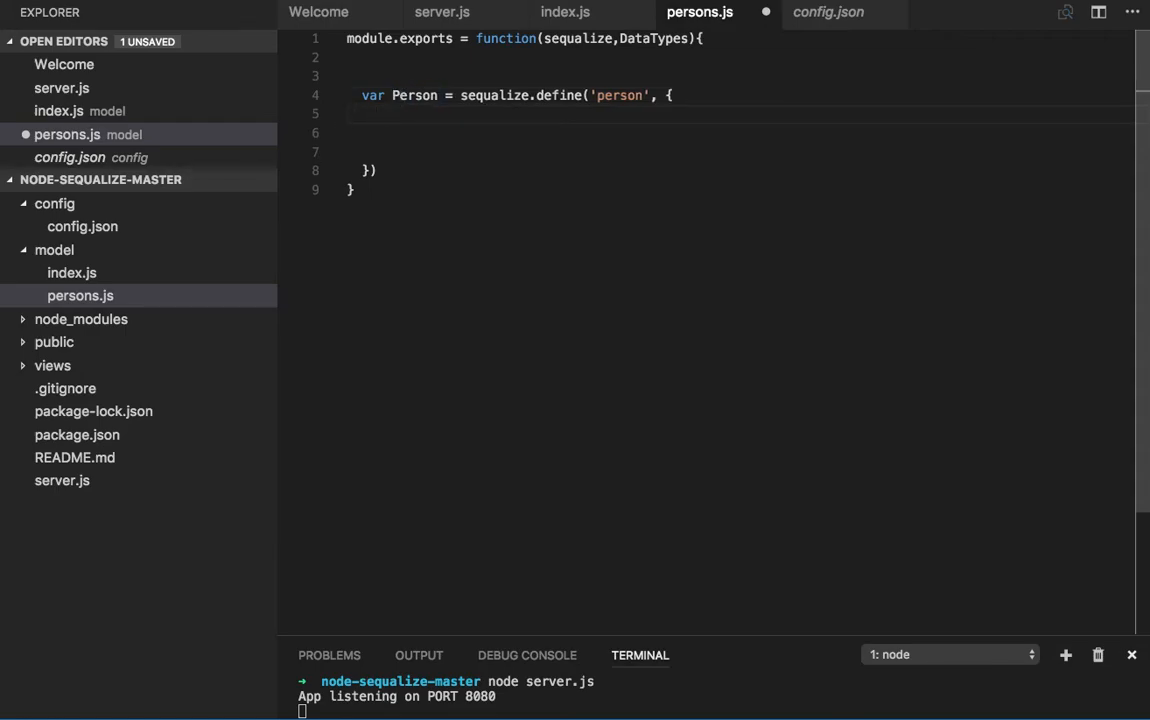
- Add a name attribute with type DataTypes.STRING to the person model
{"action": "type", "text": "name : {"}
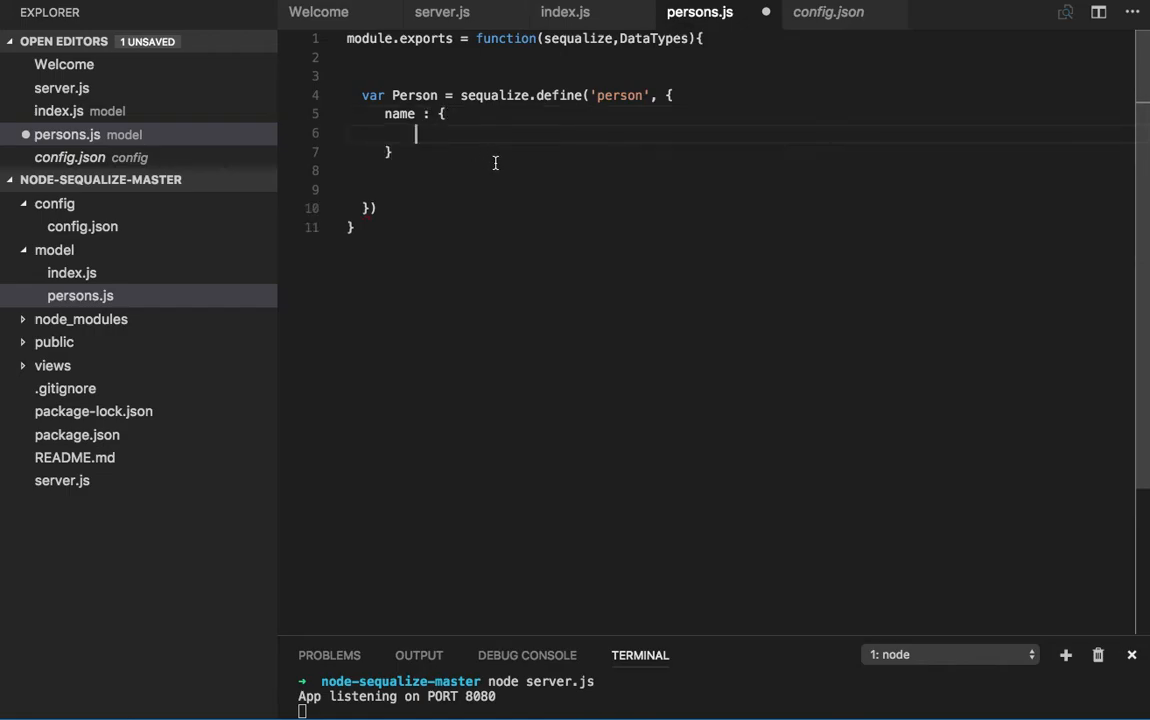
{"action": "type", "text": "type :"}
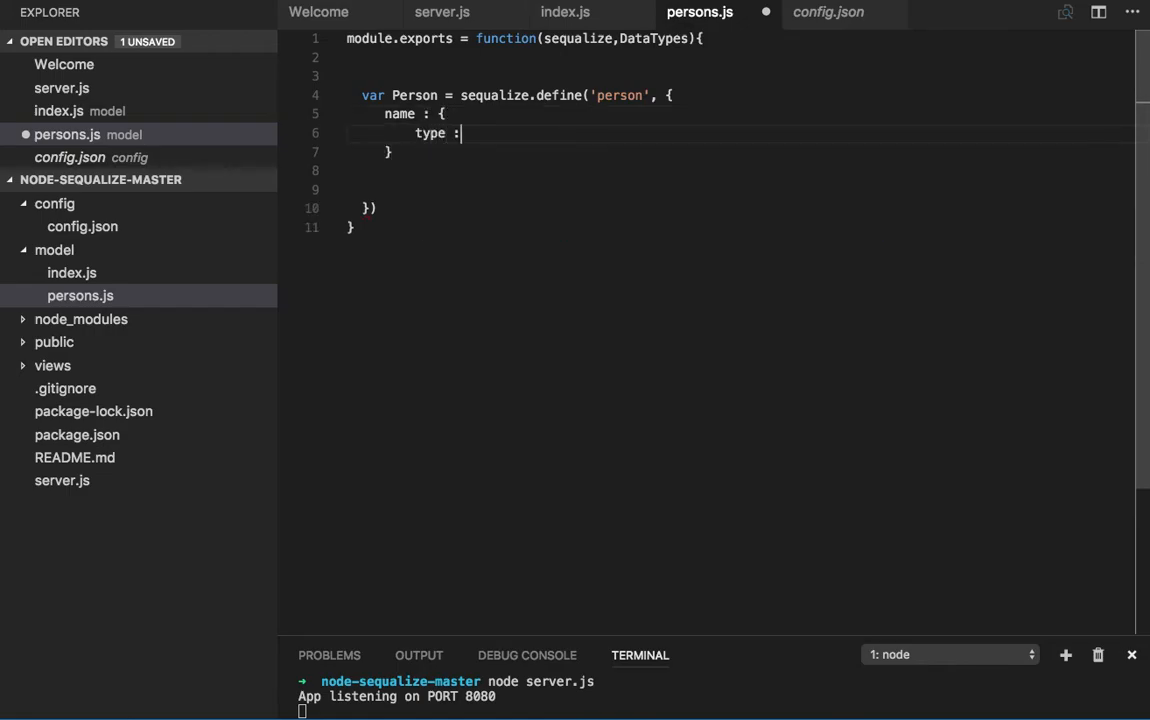
{"action": "type", "text": "DA"}
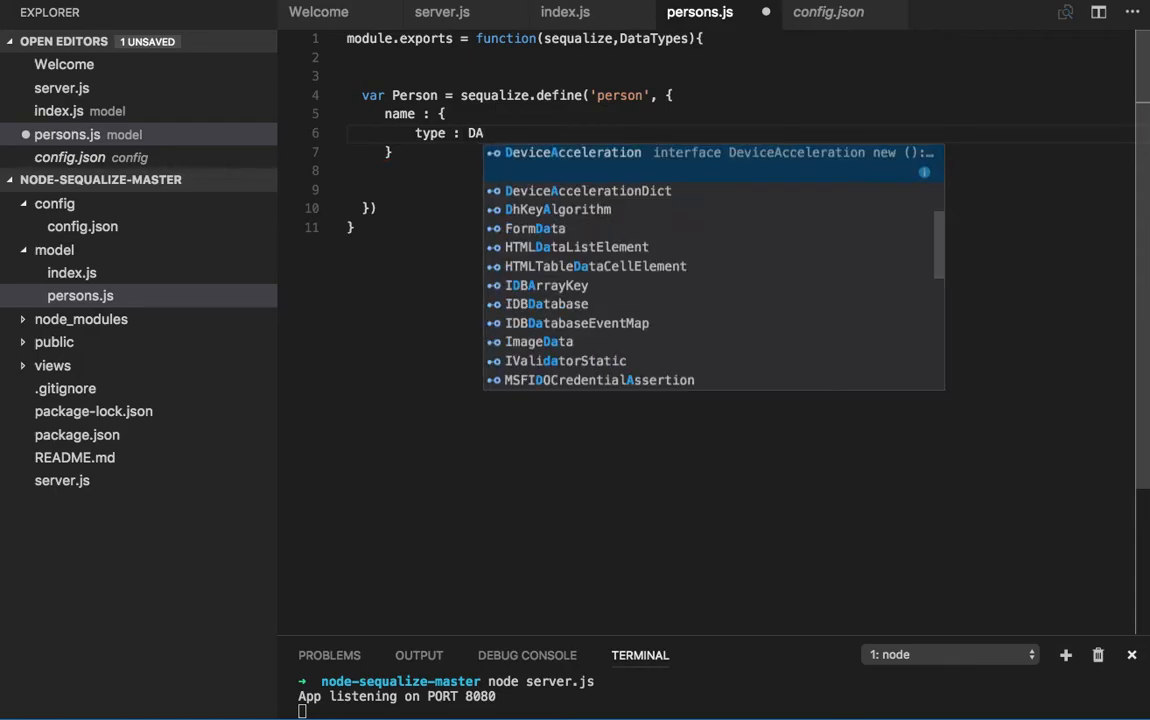
{"action": "key", "text": "Backspace"}
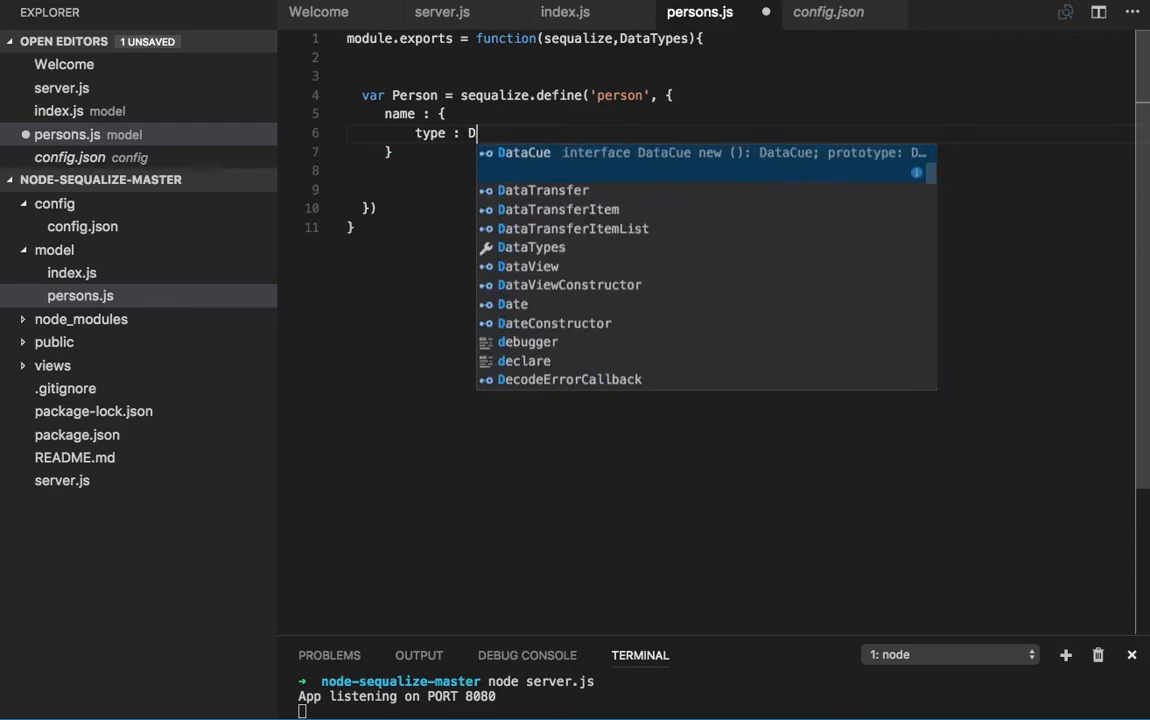
{"action": "type", "text": "ata"}
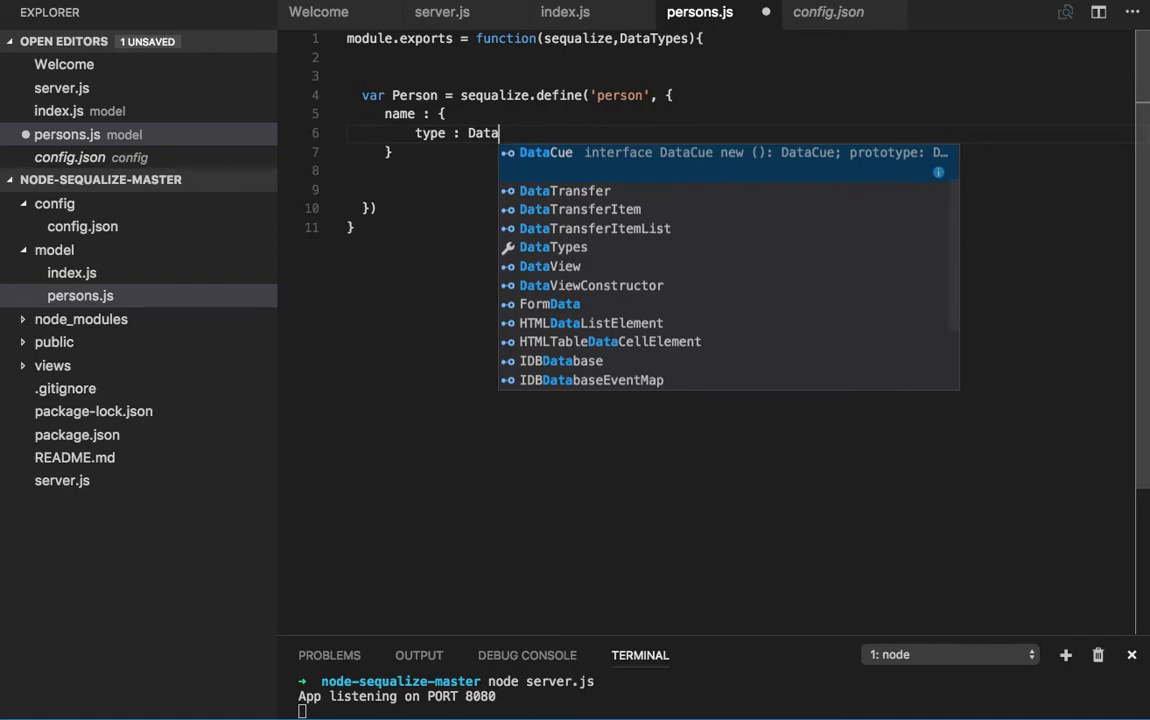
{"action": "type", "text": "Types"}
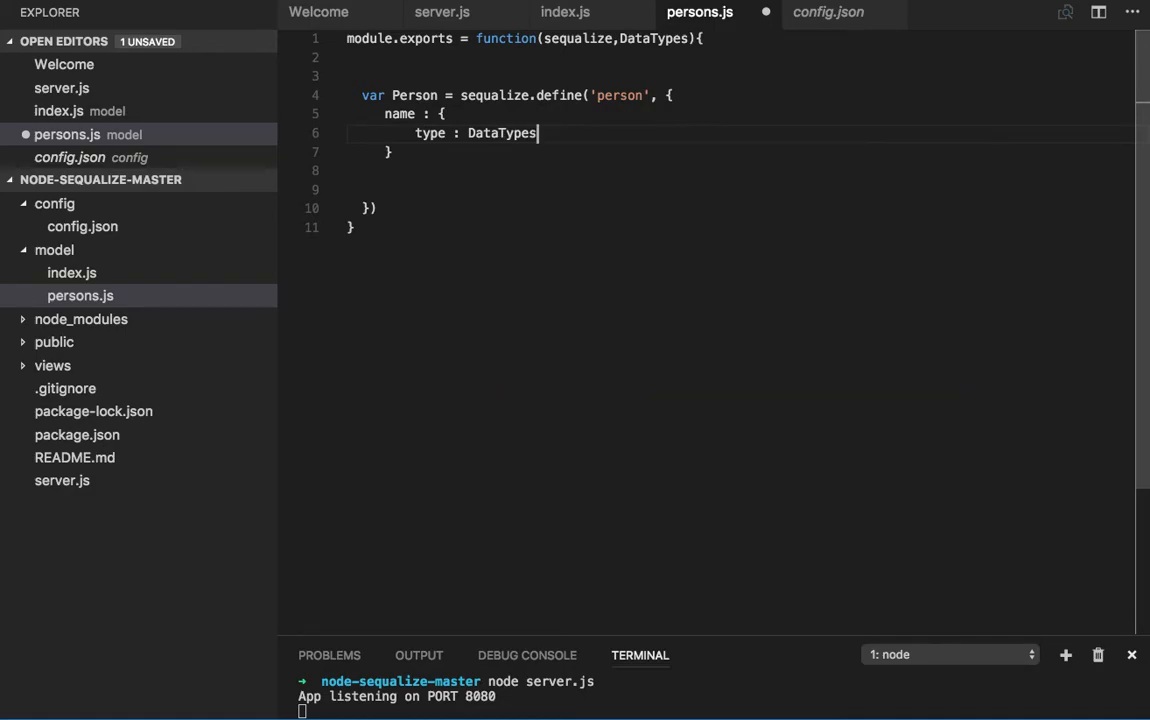
{"action": "type", "text": "."}
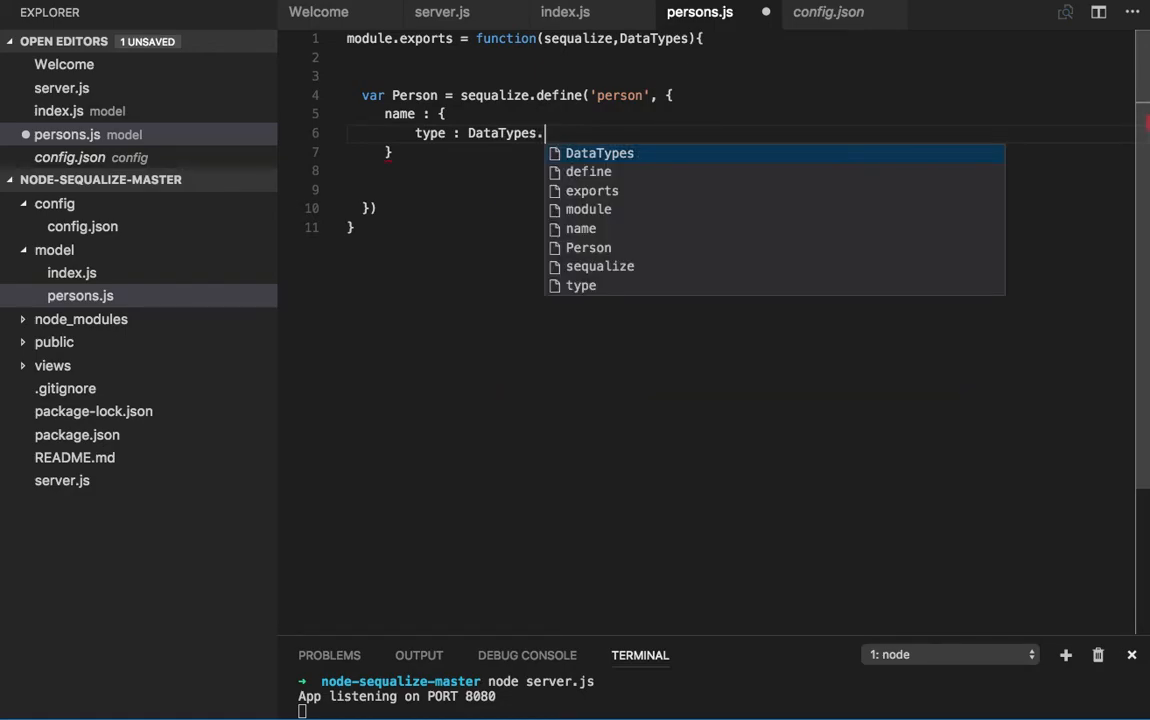
{"action": "type", "text": "S"}
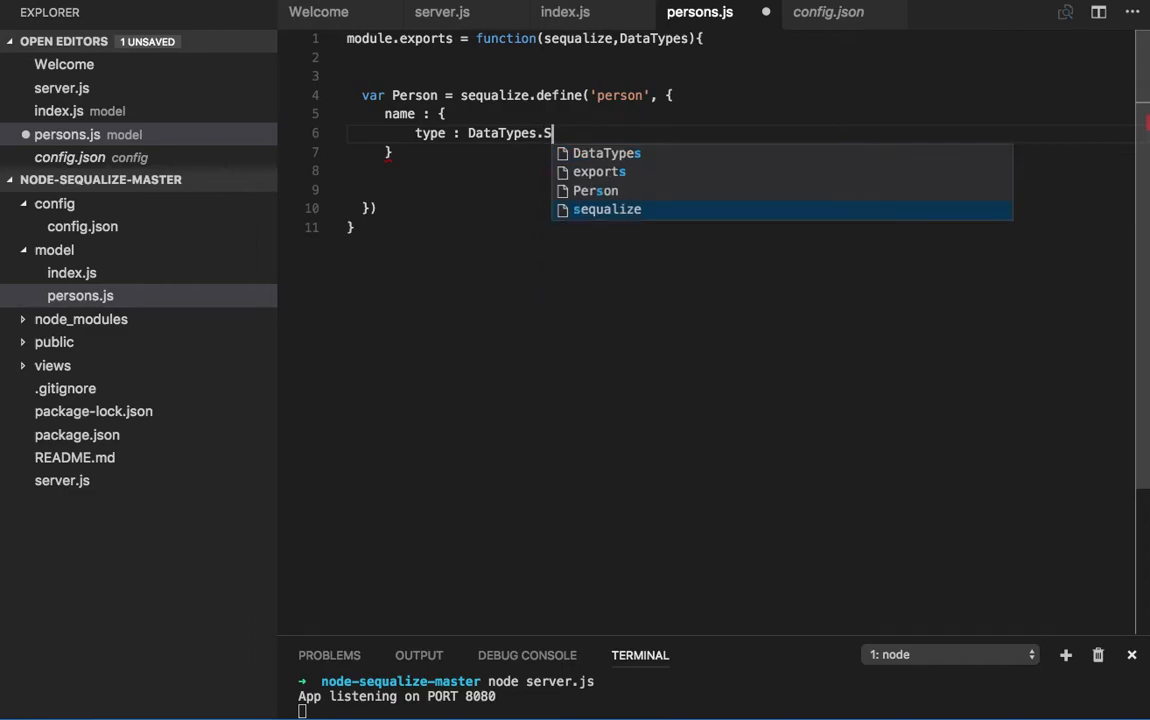
{"action": "type", "text": "TRING"}
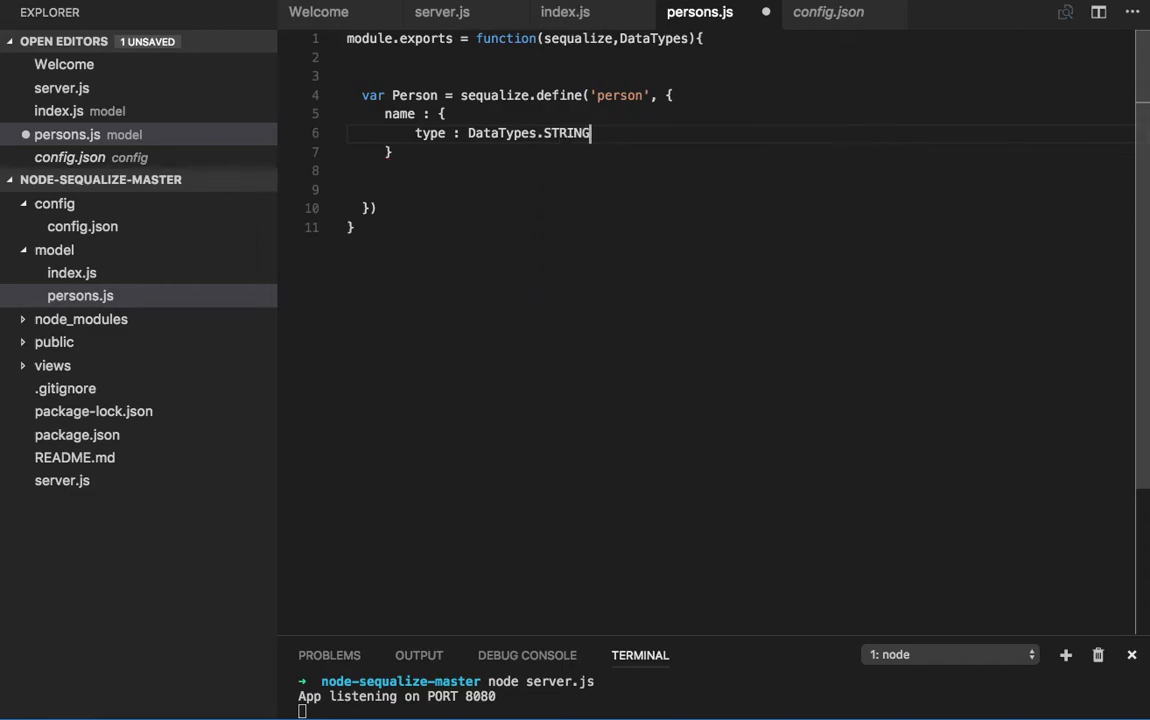
{"action": "type", "text": ","}
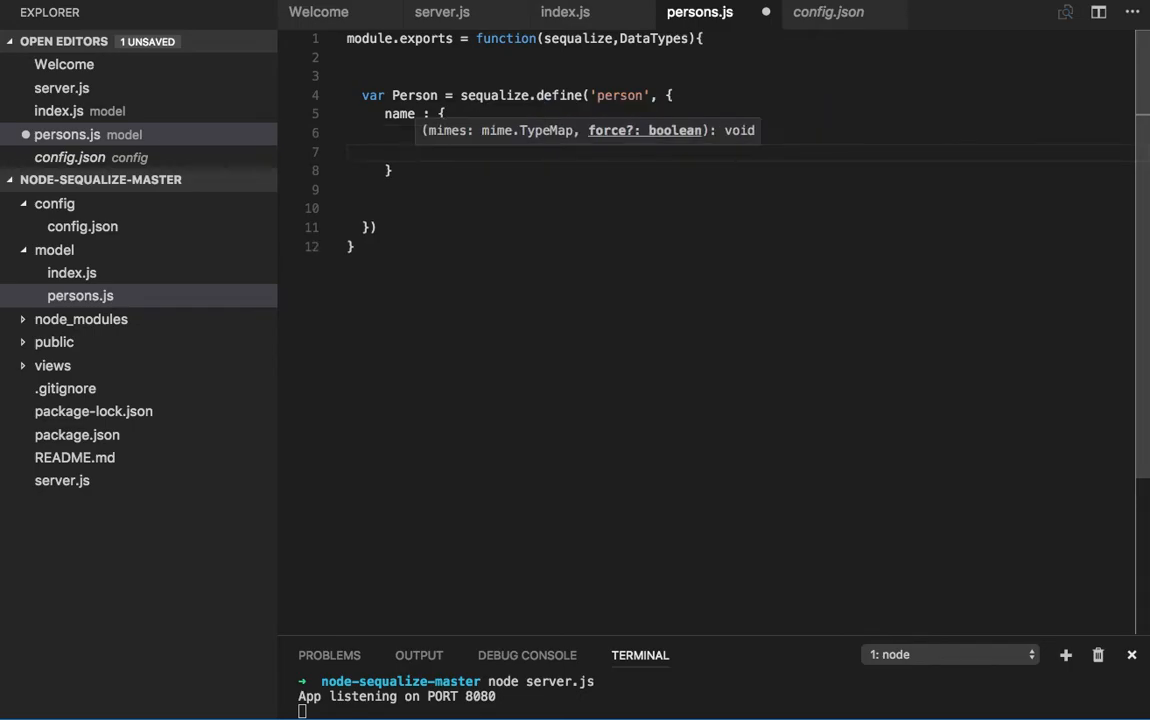
- Set name's allowNull to true, end define() with a semicolon, and delete the extra blank line
{"action": "type", "text": "type : DataTypes.STRING,"}
{"action": "type", "text": "allowNull : true"}
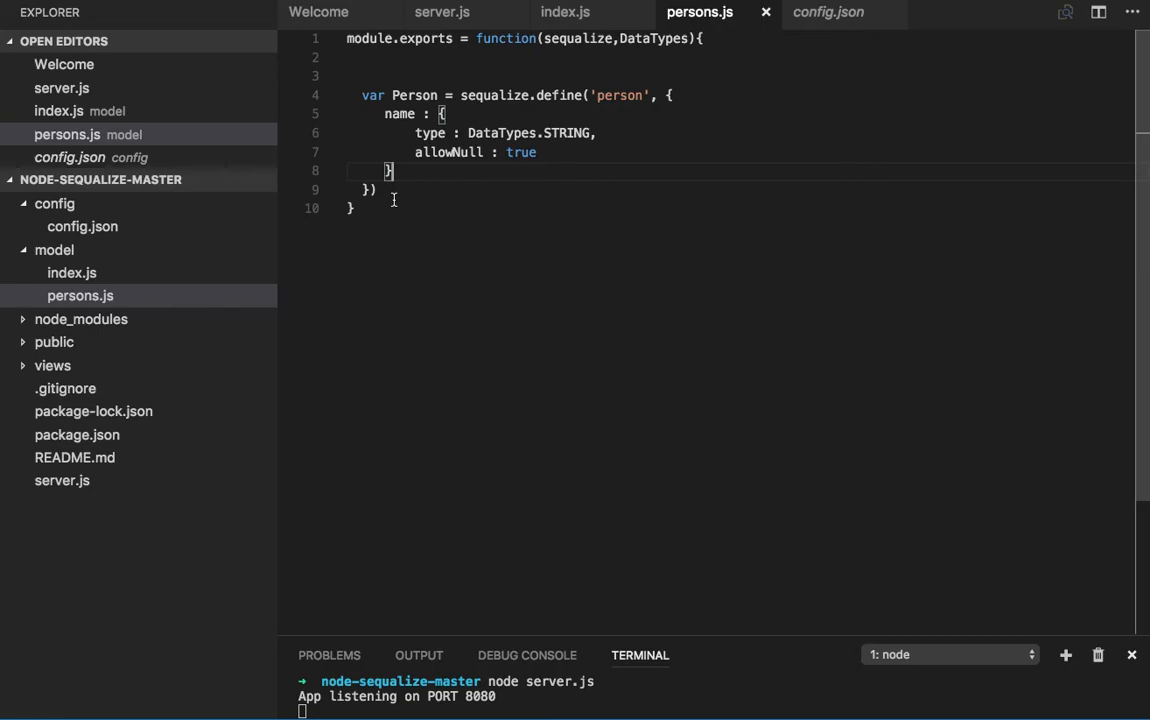
{"action": "mouse_move", "coordinate": [404, 193]}
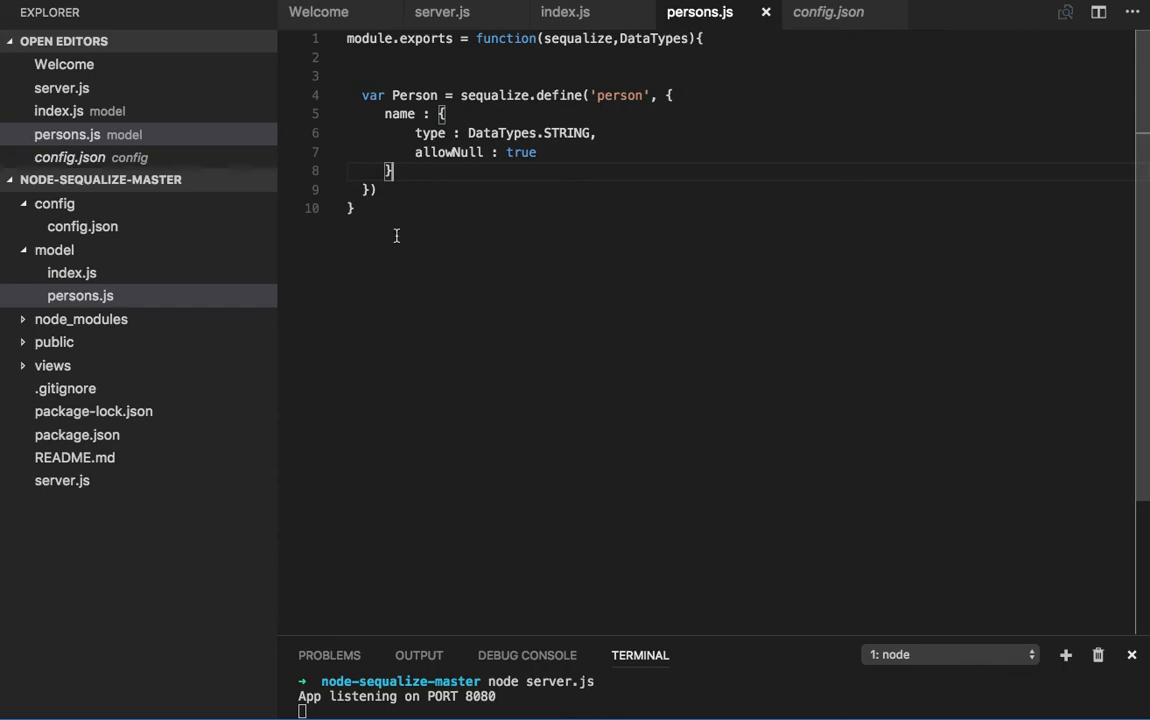
{"action": "type", "text": ";"}
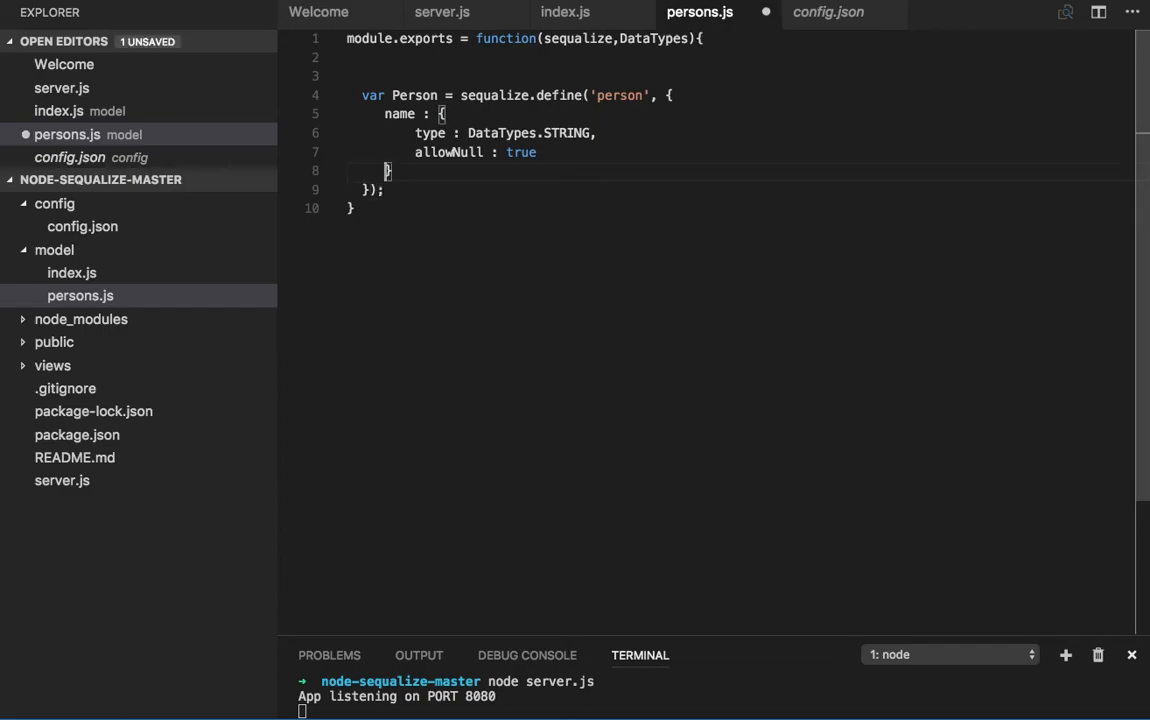
{"action": "key", "text": "Backspace"}
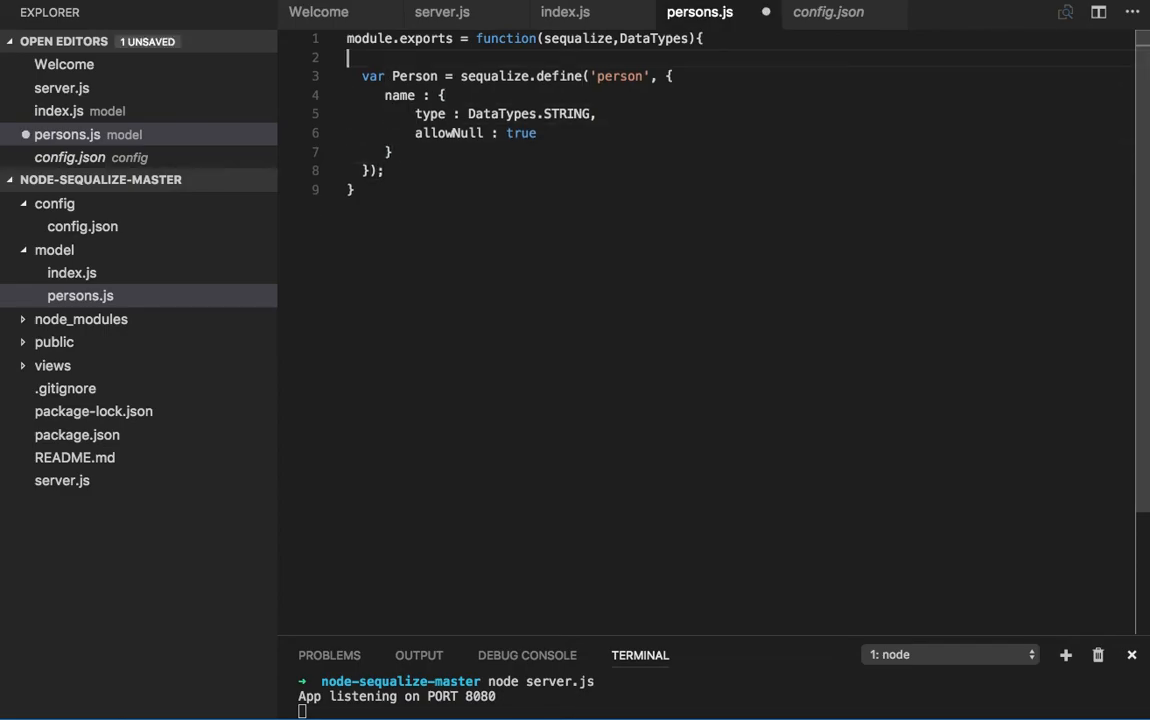
- Add an email attribute of type DataTypes.STRING with allowNull false after name
{"action": "left_click", "coordinate": [398, 151]}
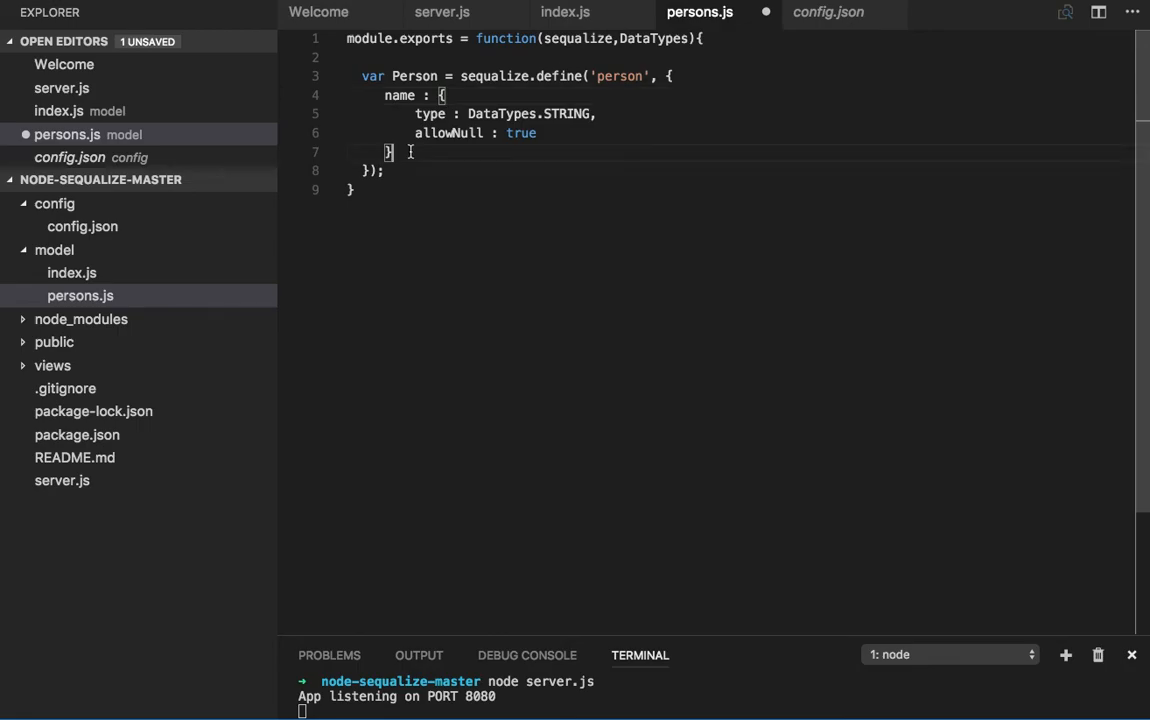
{"action": "type", "text": "email"}
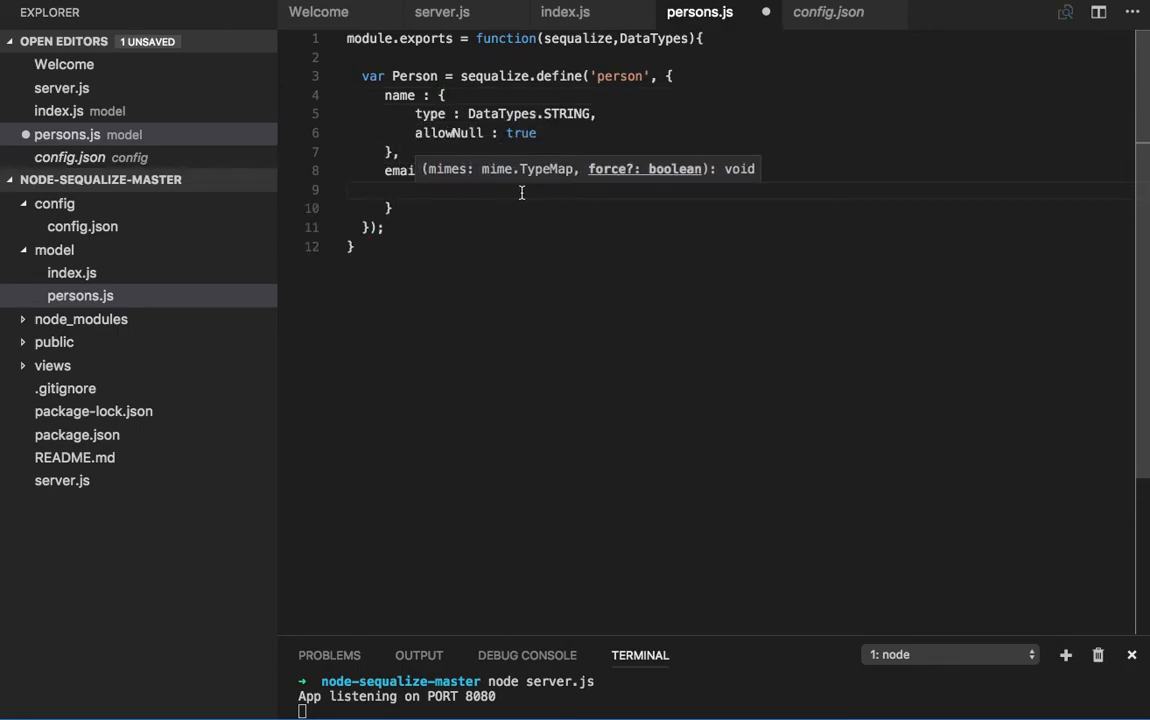
{"action": "type", "text": "type"}
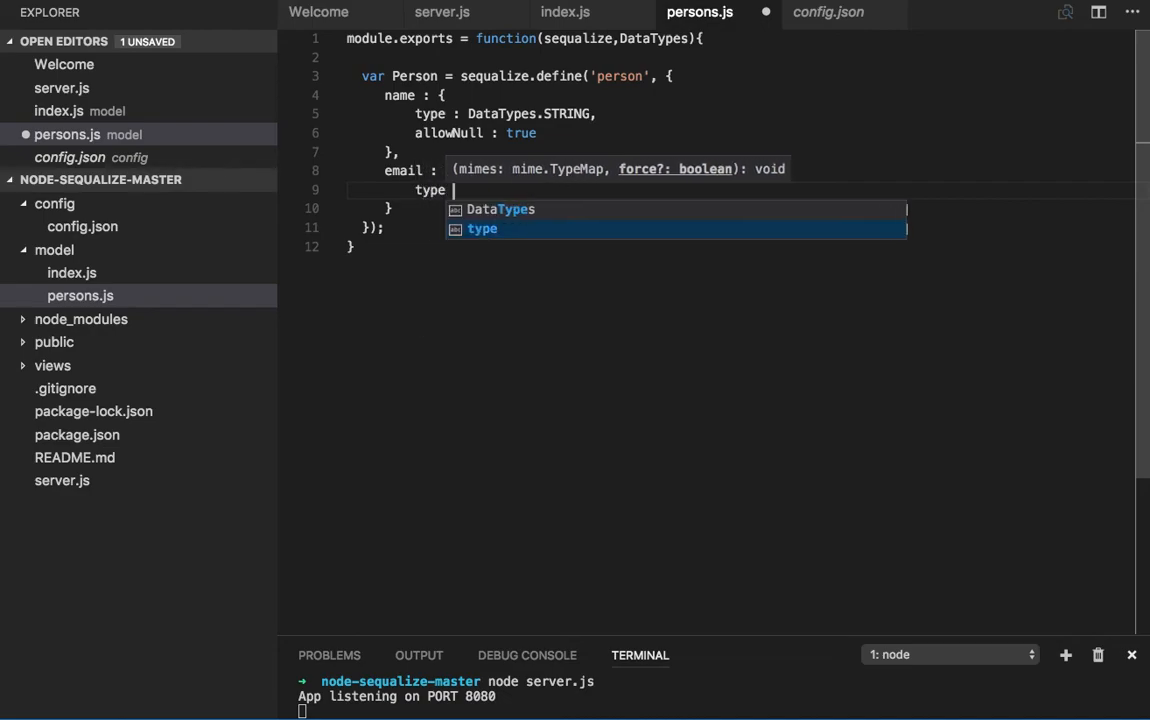
{"action": "type", "text": "DataTypes"}
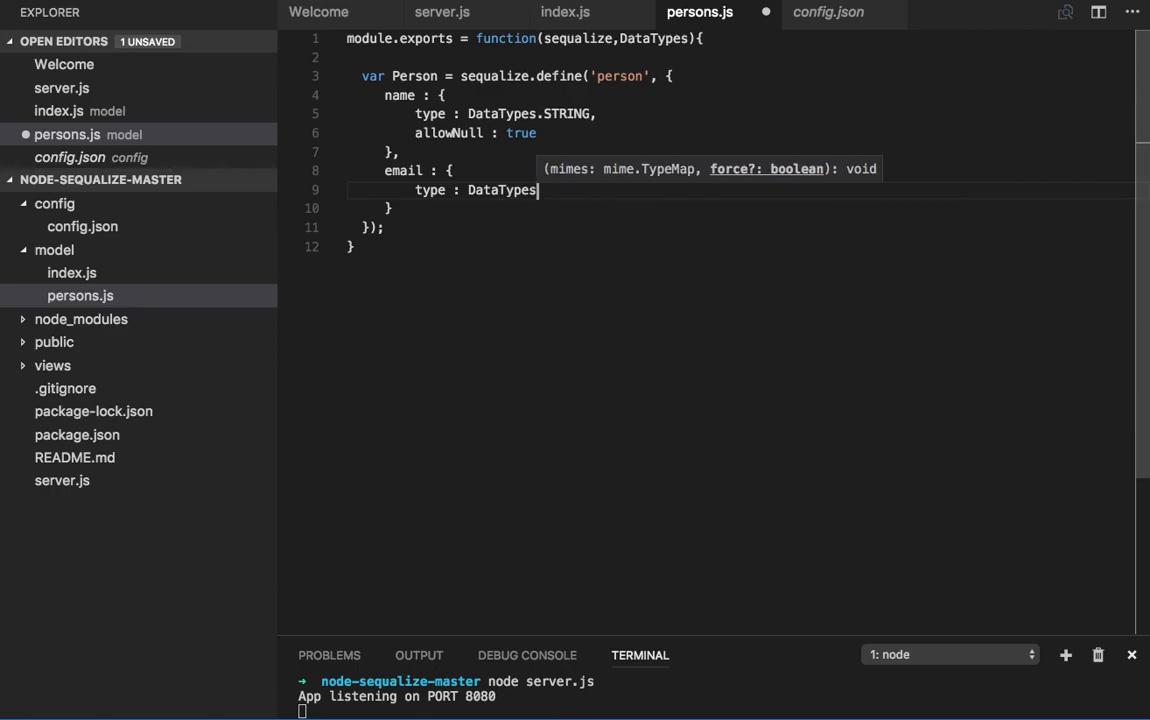
{"action": "type", "text": ".STRING"}
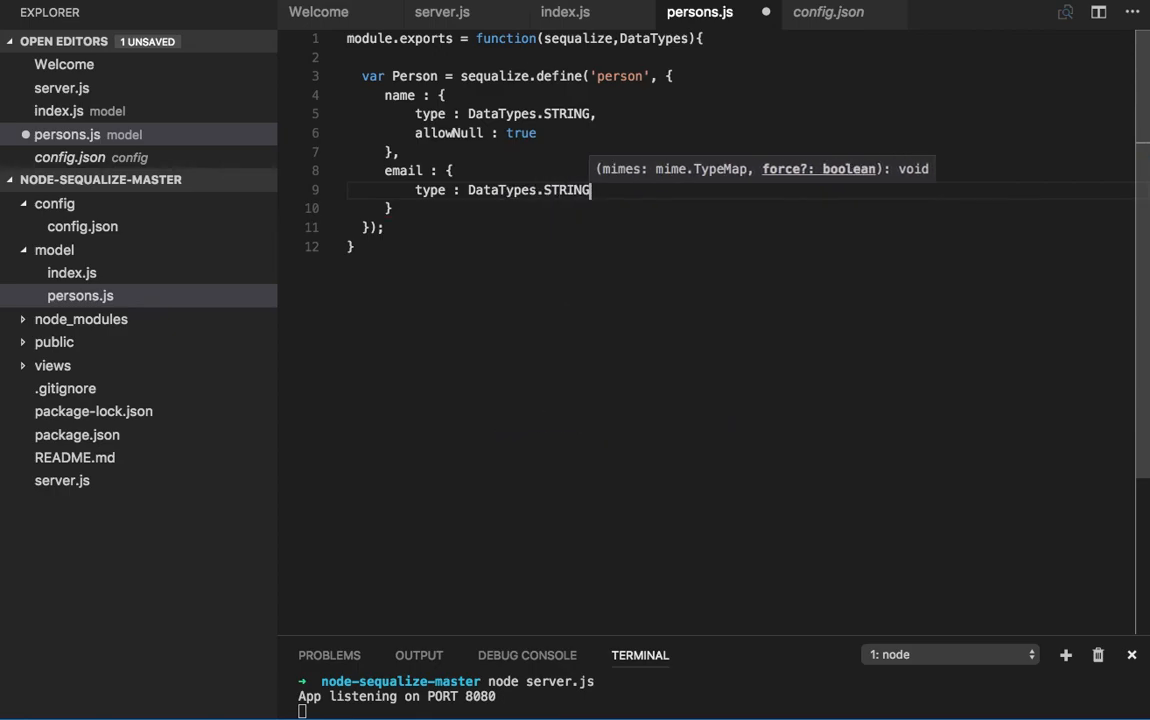
{"action": "type", "text": "A"}
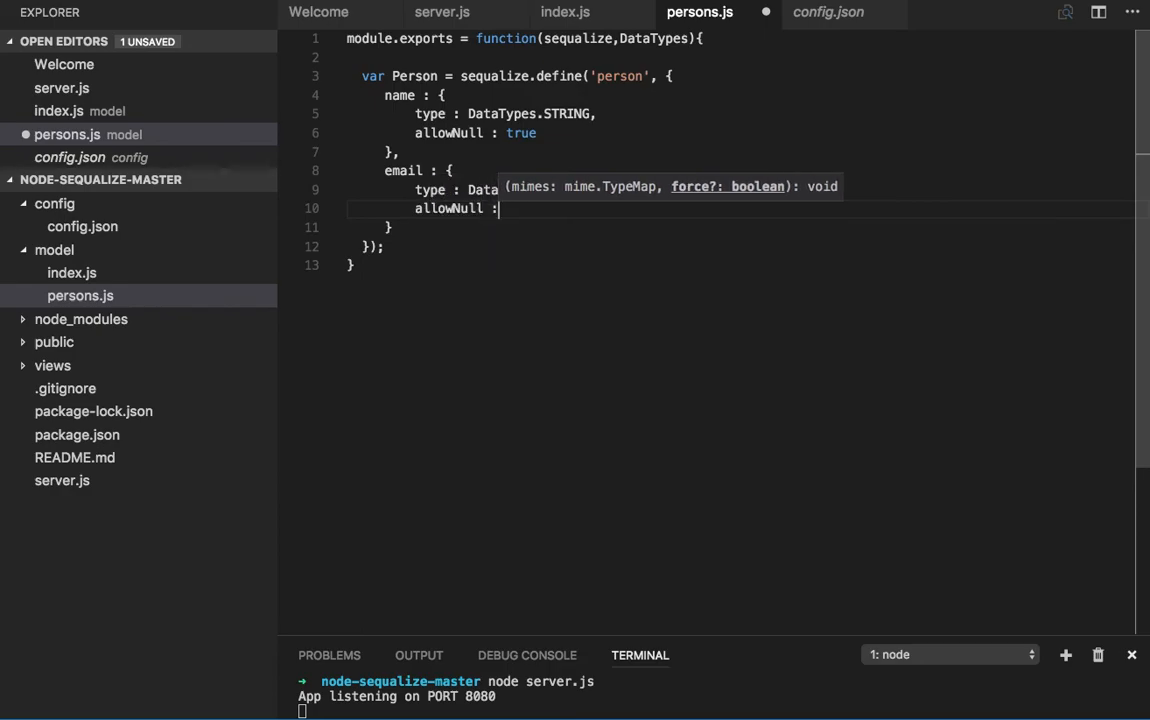
{"action": "type", "text": "FALSE,"}
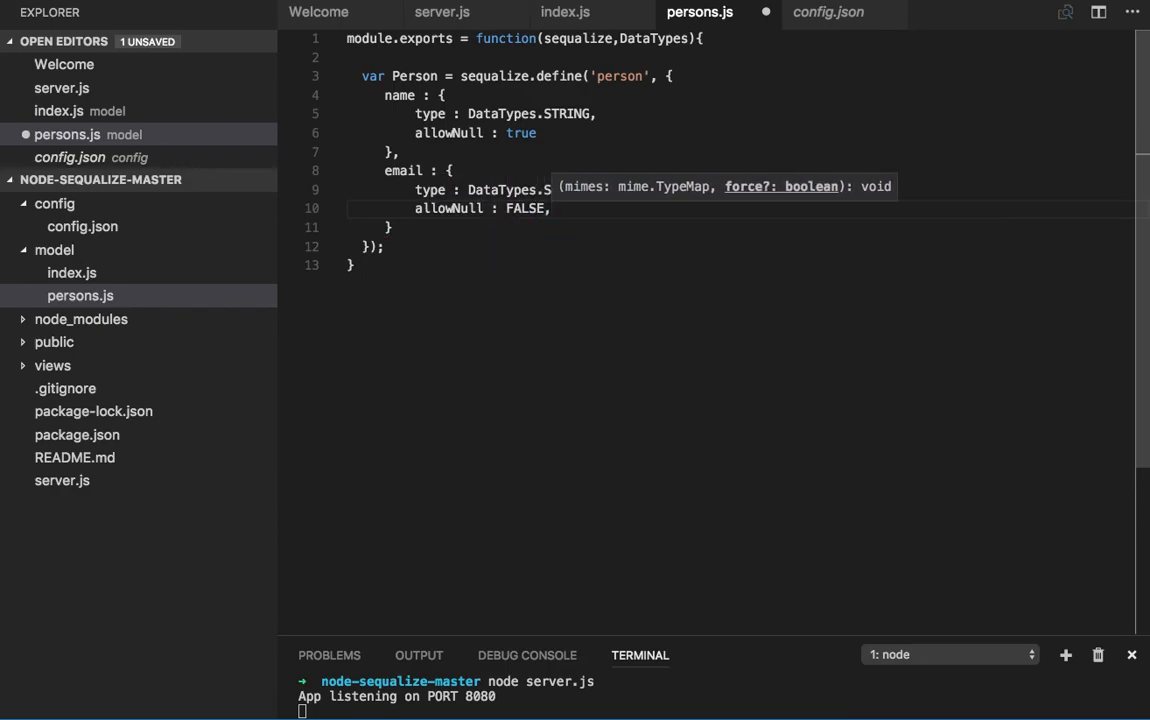
{"action": "type", "text": "false"}
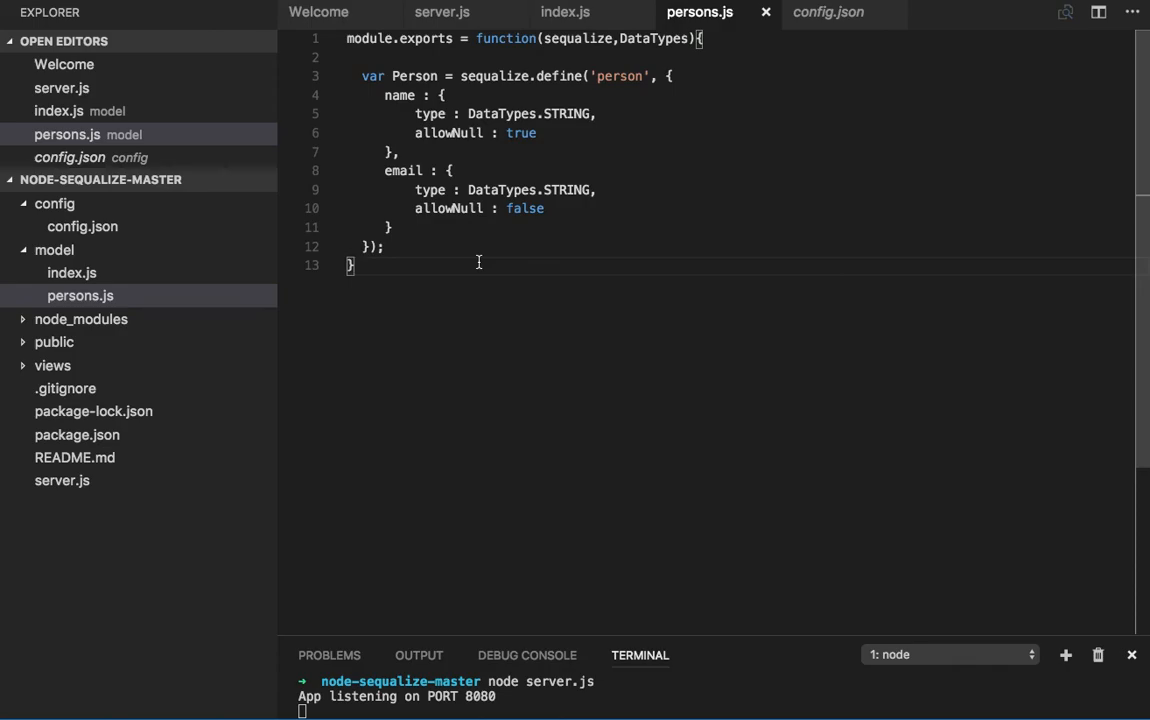
- Scroll through the model's index.js, then view the MySQL database settings in config.json
{"action": "left_click", "coordinate": [565, 12]}
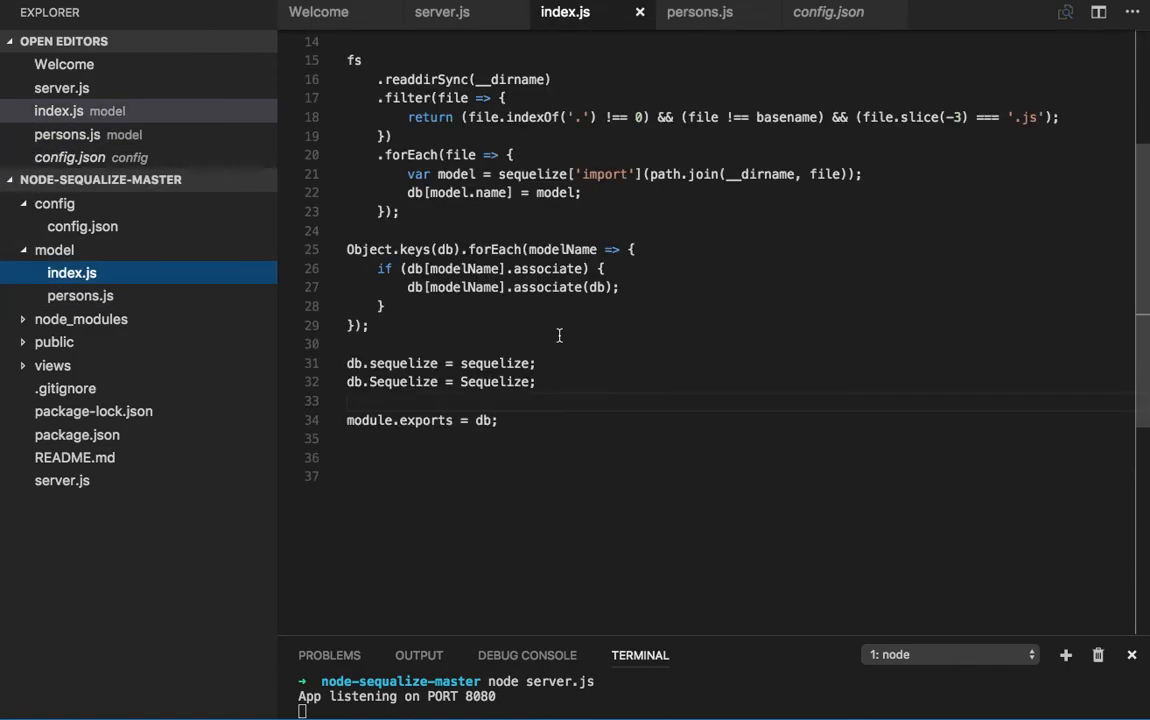
{"action": "scroll", "scroll_direction": "up", "scroll_amount": 3}
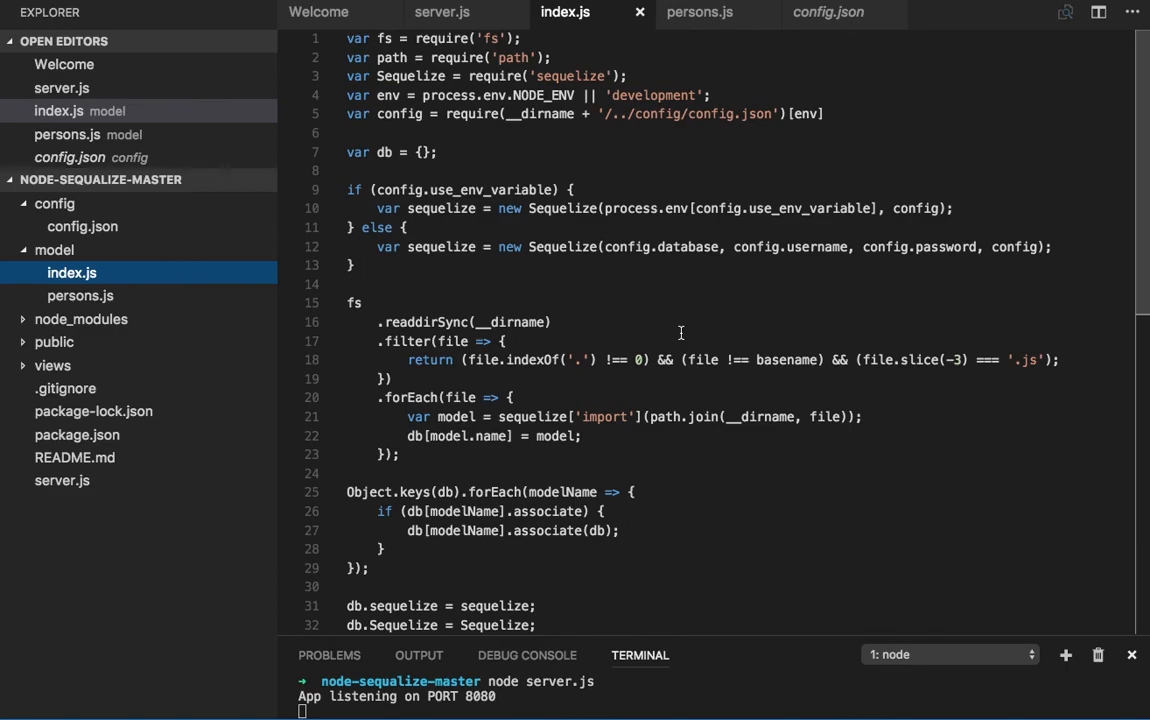
{"action": "scroll", "scroll_direction": "down", "scroll_amount": 3}
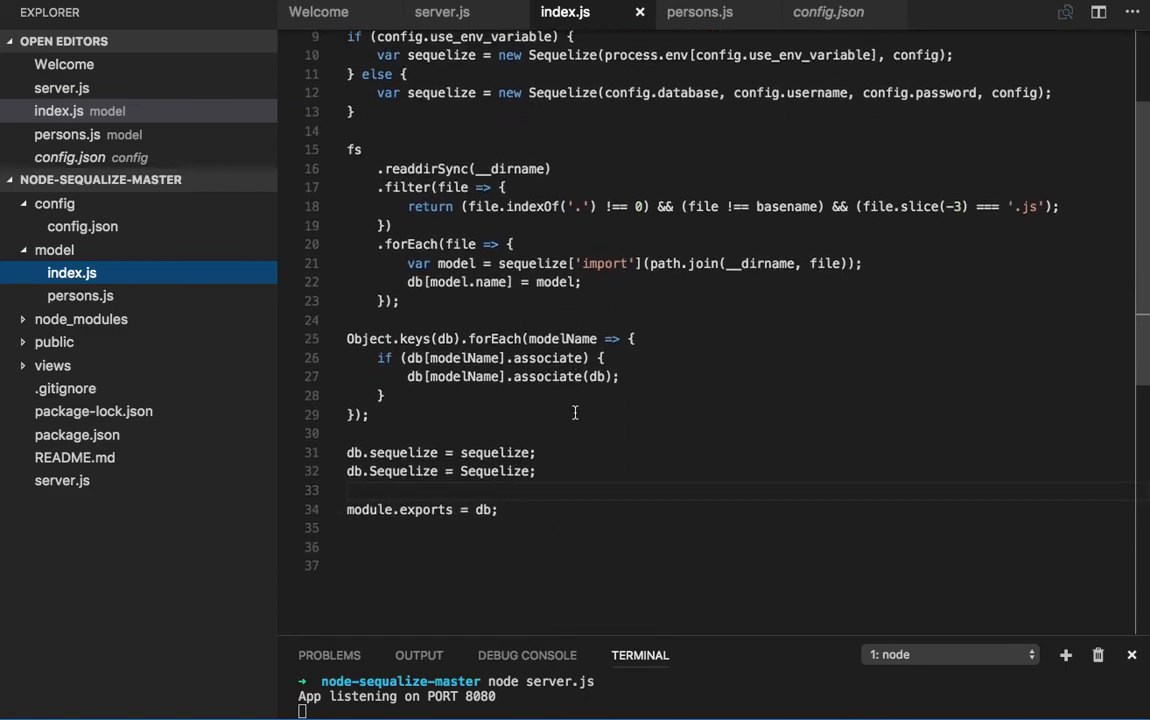
{"action": "scroll", "scroll_direction": "down", "scroll_amount": 3}
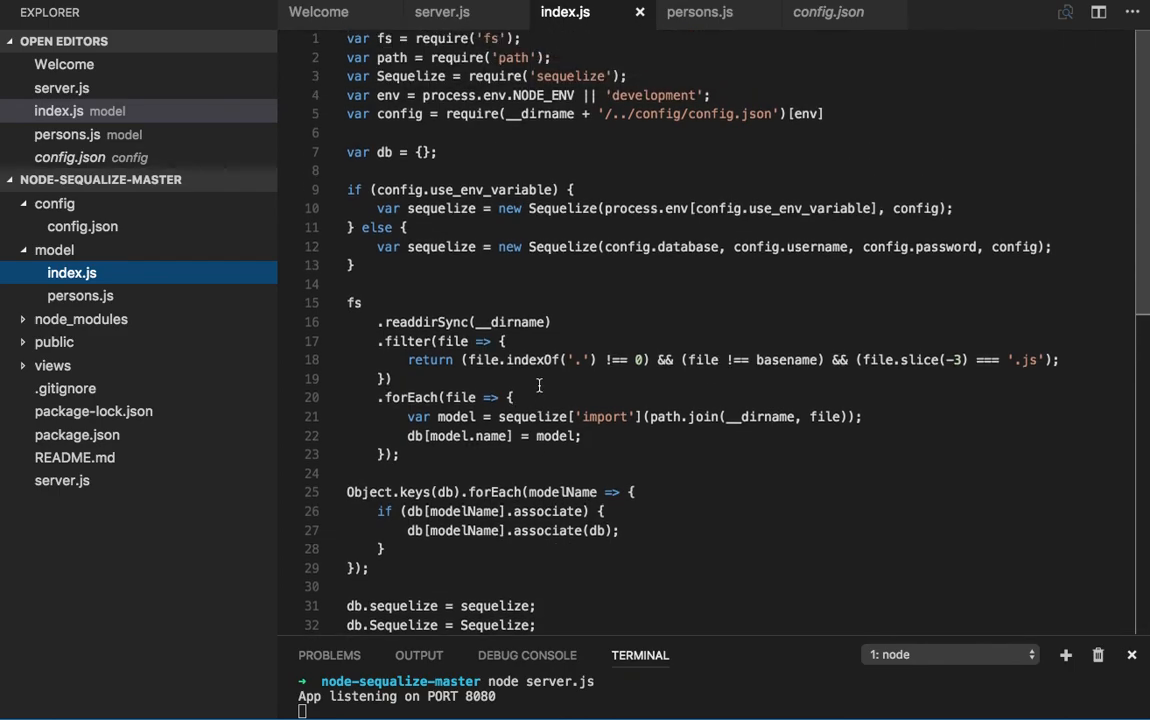
{"action": "left_click", "coordinate": [828, 12]}
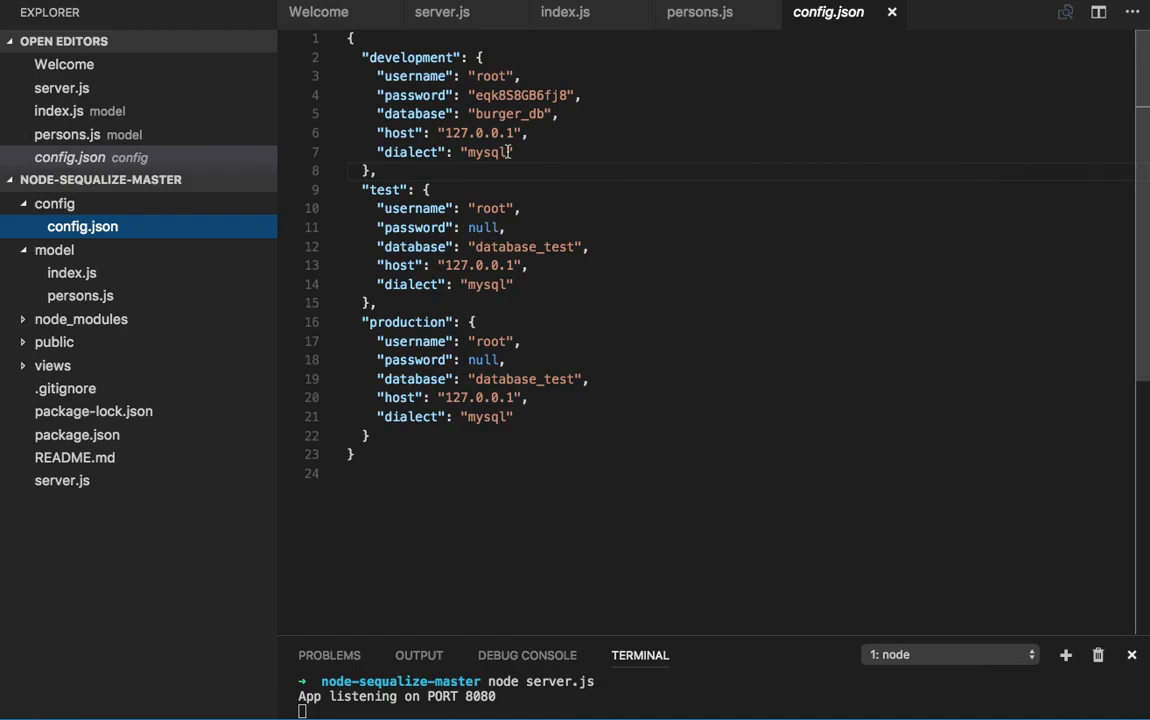
{"action": "mouse_move", "coordinate": [621, 157]}
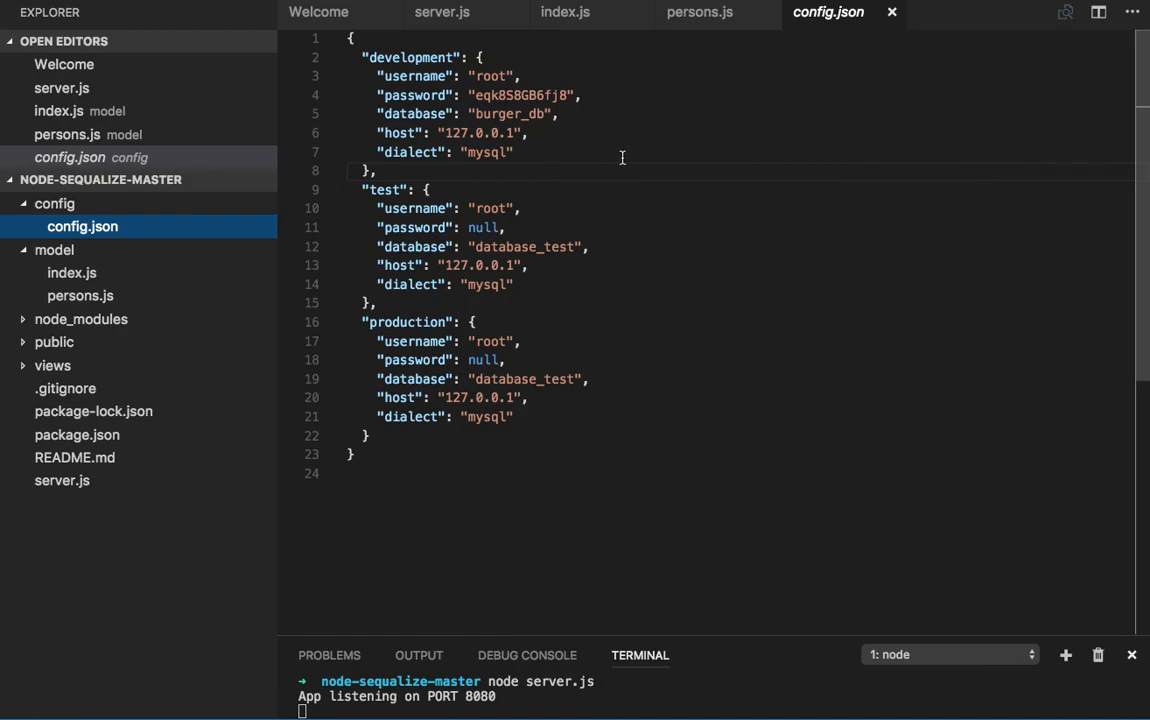